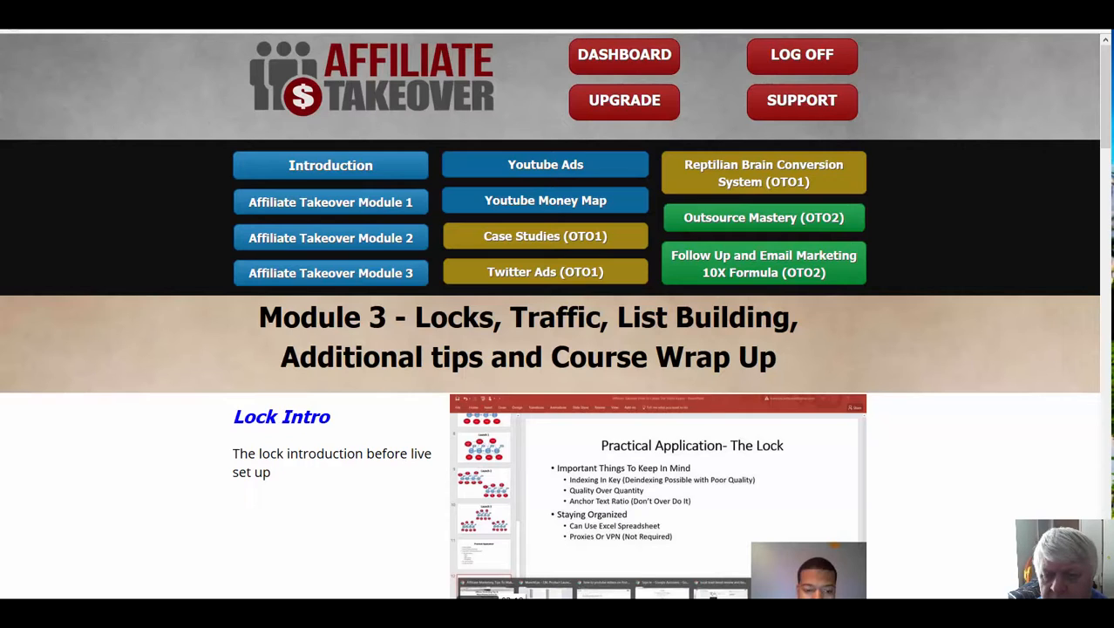
{"action": "mouse_move", "coordinate": [543, 436]}
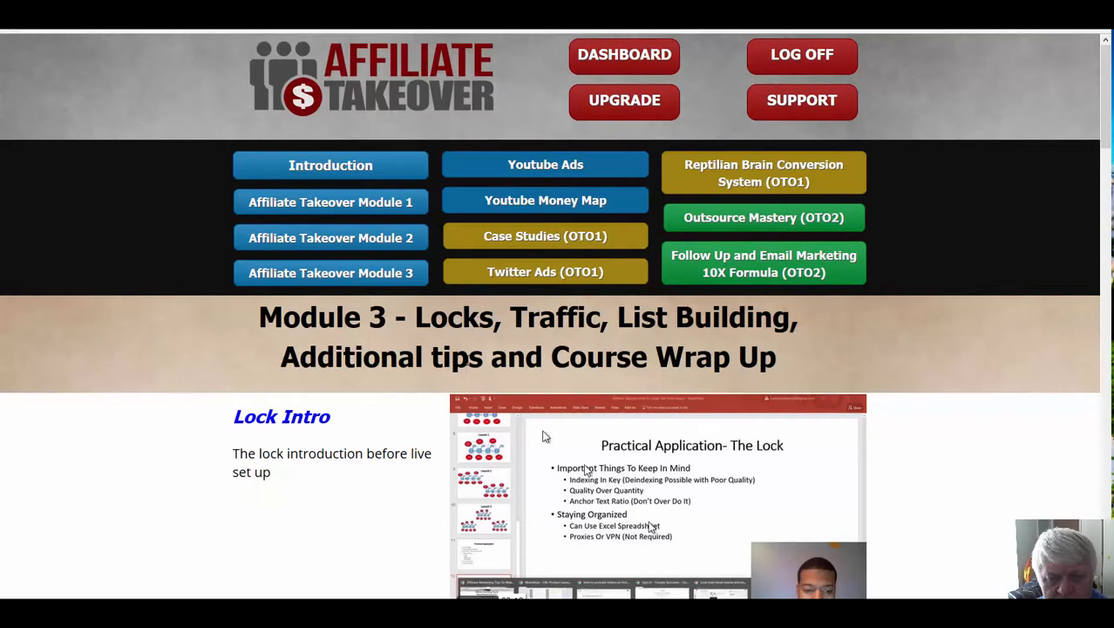
{"action": "mouse_move", "coordinate": [388, 294]}
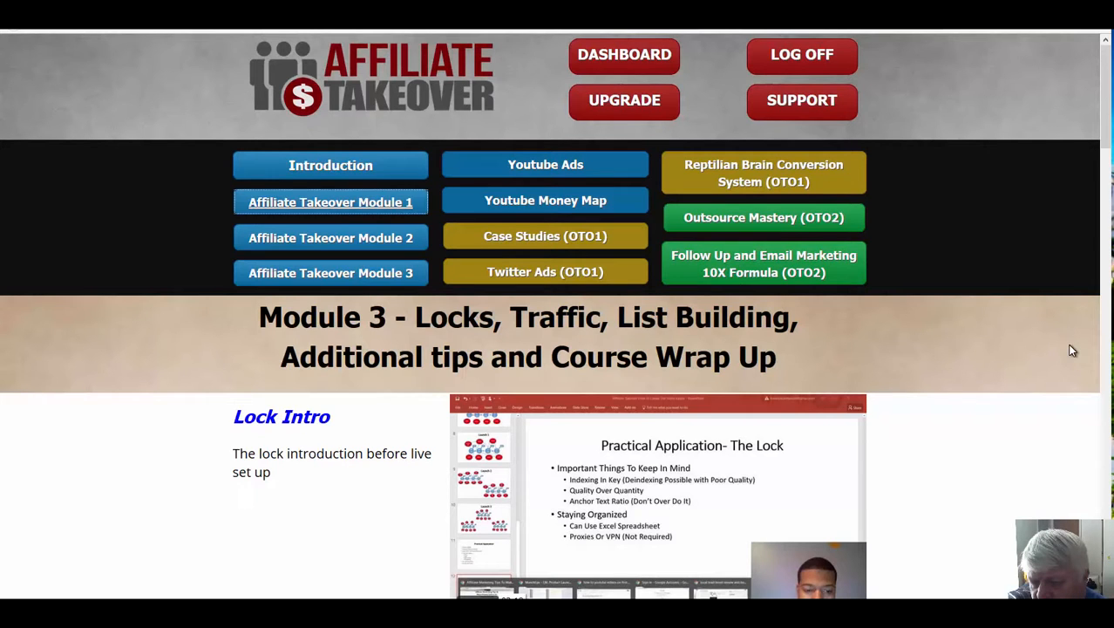
Open Module 1 and browse its lessons through review copies and templates, then return to the top.
{"action": "left_click", "coordinate": [330, 201]}
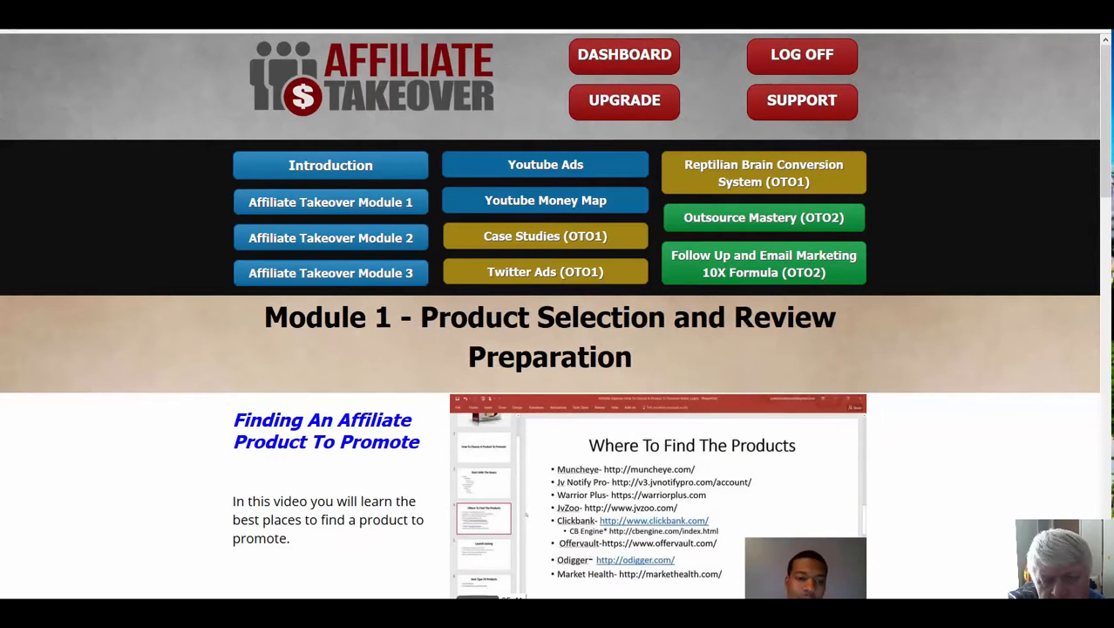
{"action": "scroll", "scroll_direction": "down", "scroll_amount": 3}
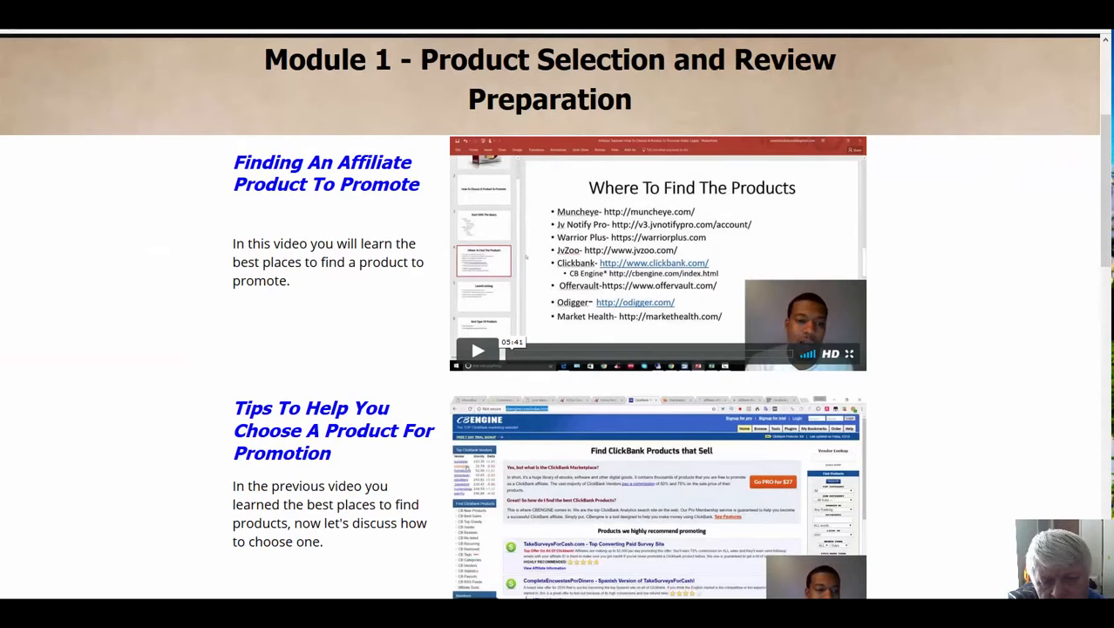
{"action": "scroll", "scroll_direction": "down", "scroll_amount": 3}
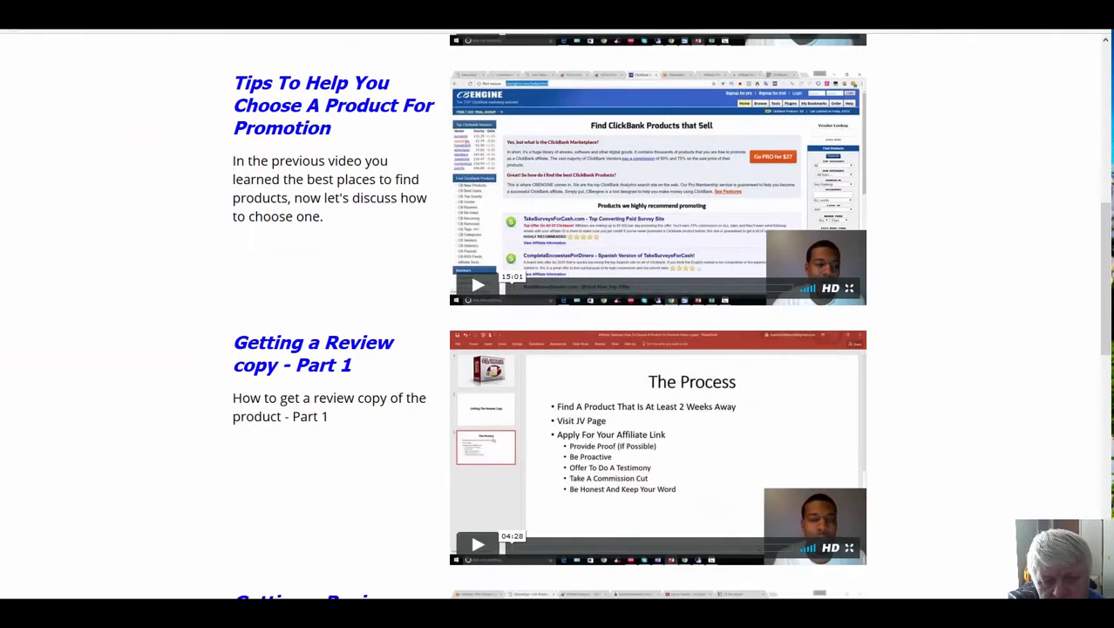
{"action": "scroll", "scroll_direction": "down", "scroll_amount": 3}
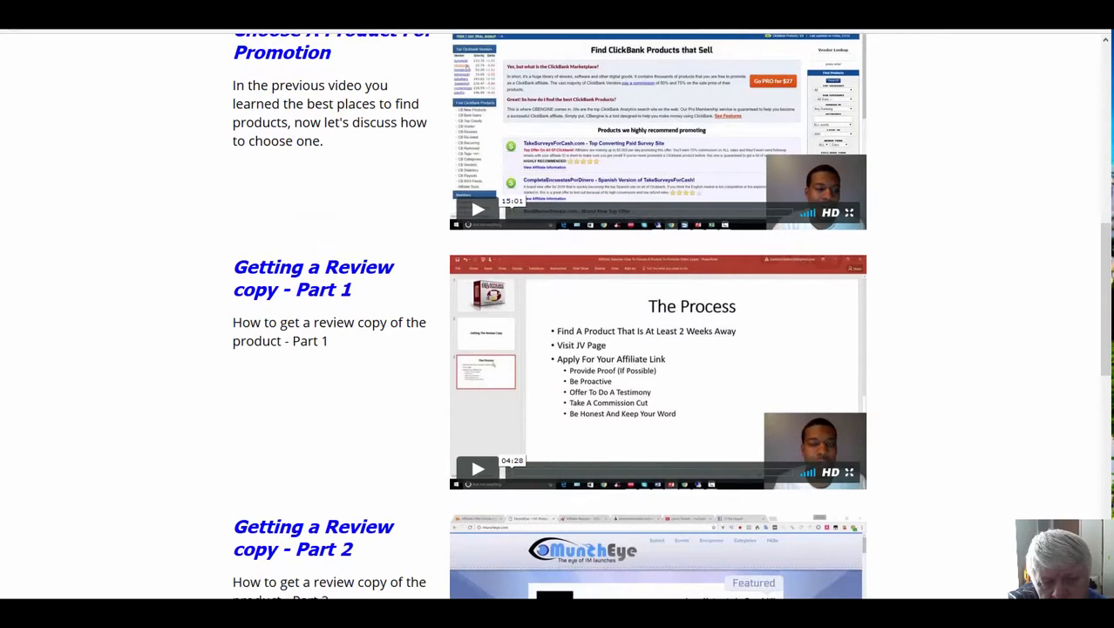
{"action": "scroll", "scroll_direction": "down", "scroll_amount": 3}
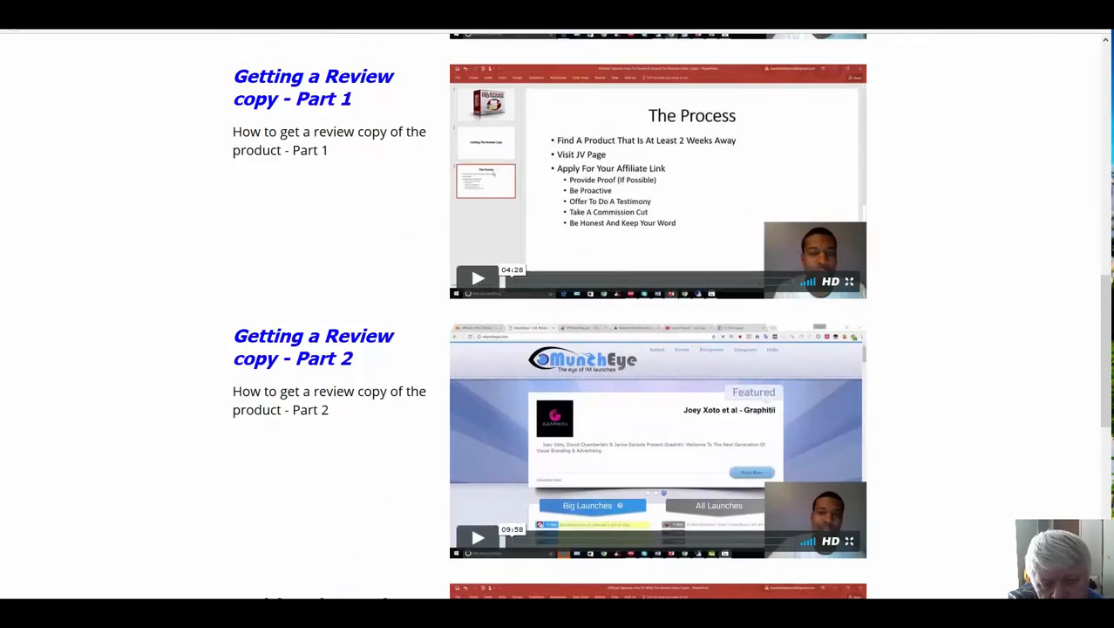
{"action": "scroll", "scroll_direction": "down", "scroll_amount": 3}
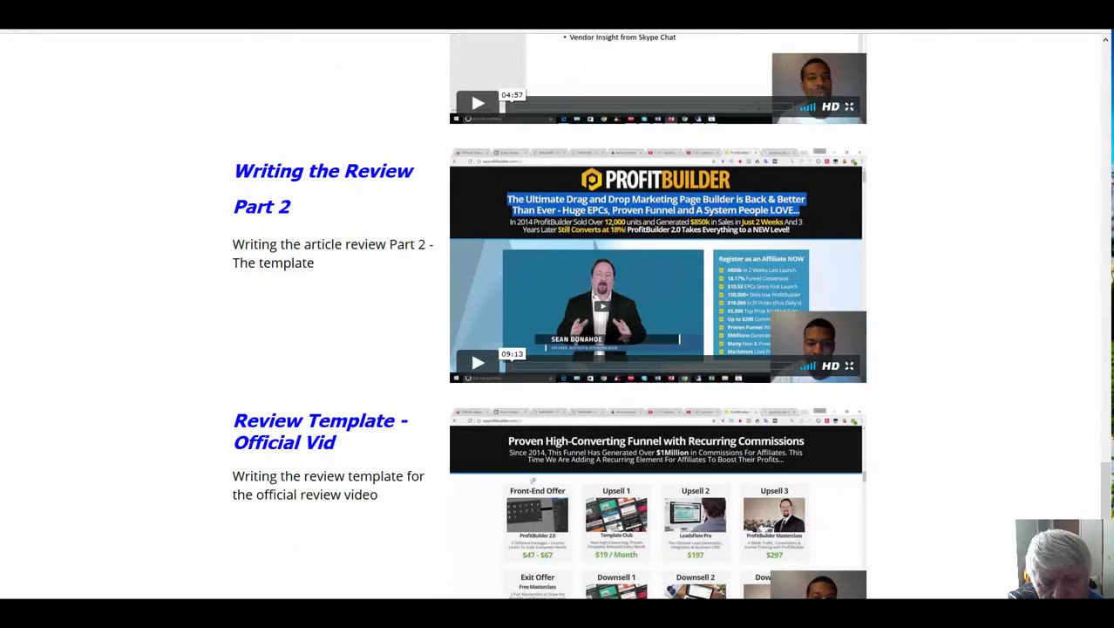
{"action": "scroll", "scroll_direction": "down", "scroll_amount": 3}
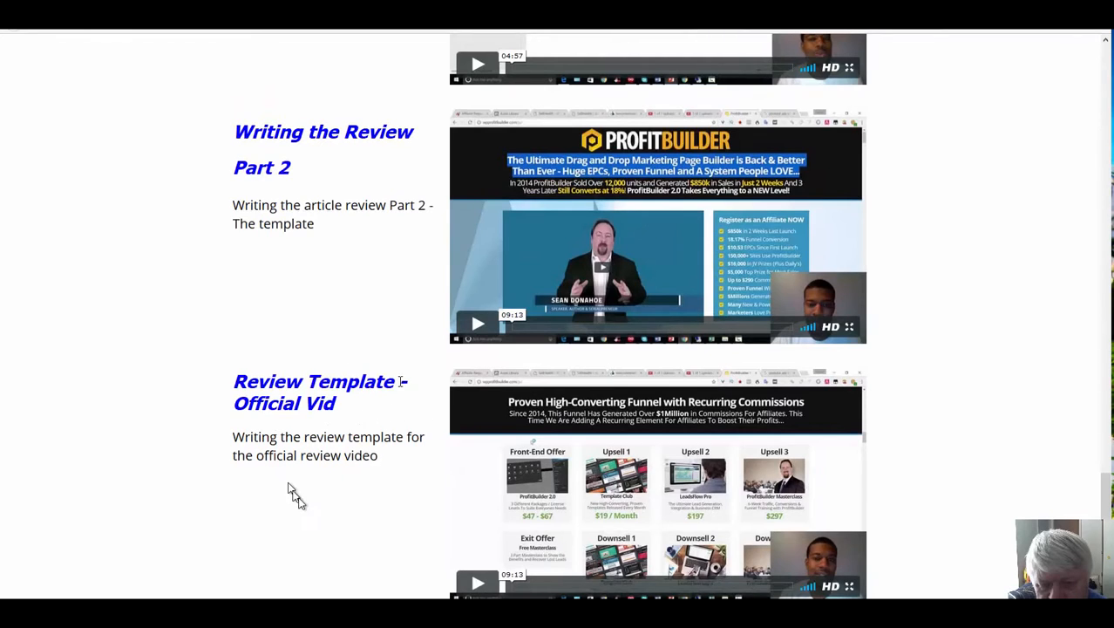
{"action": "mouse_move", "coordinate": [869, 395]}
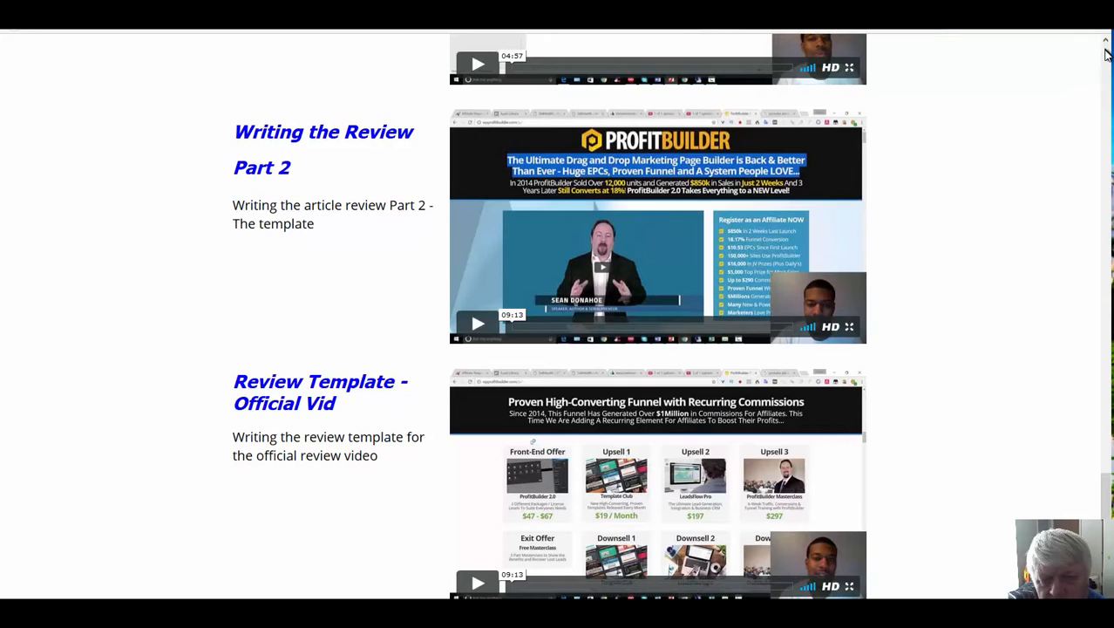
{"action": "scroll", "scroll_direction": "up", "scroll_amount": 3}
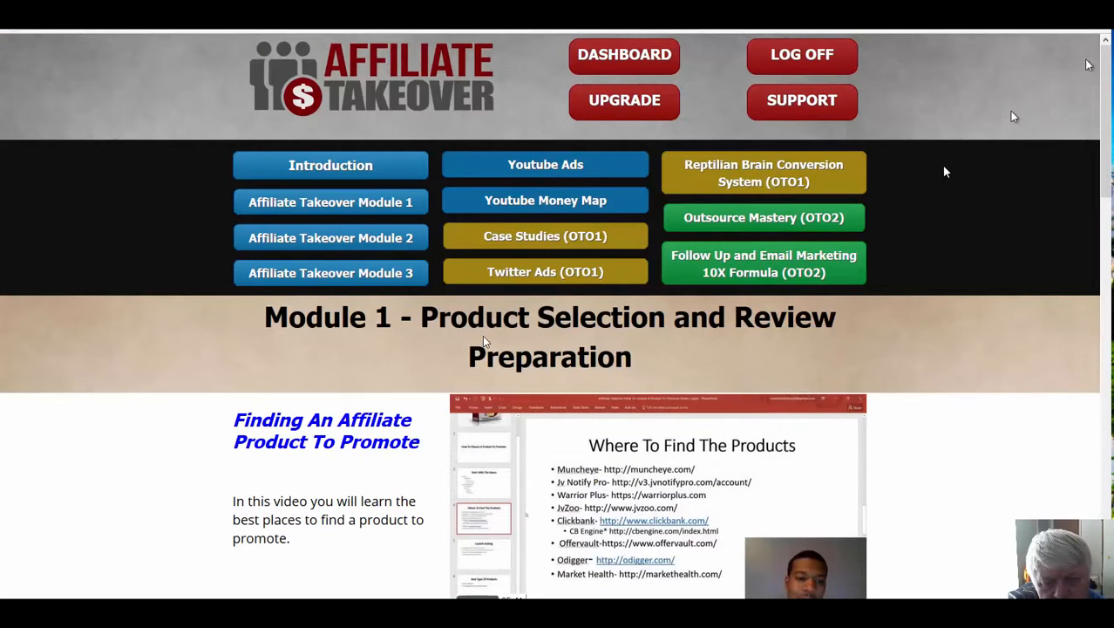
{"action": "mouse_move", "coordinate": [249, 362]}
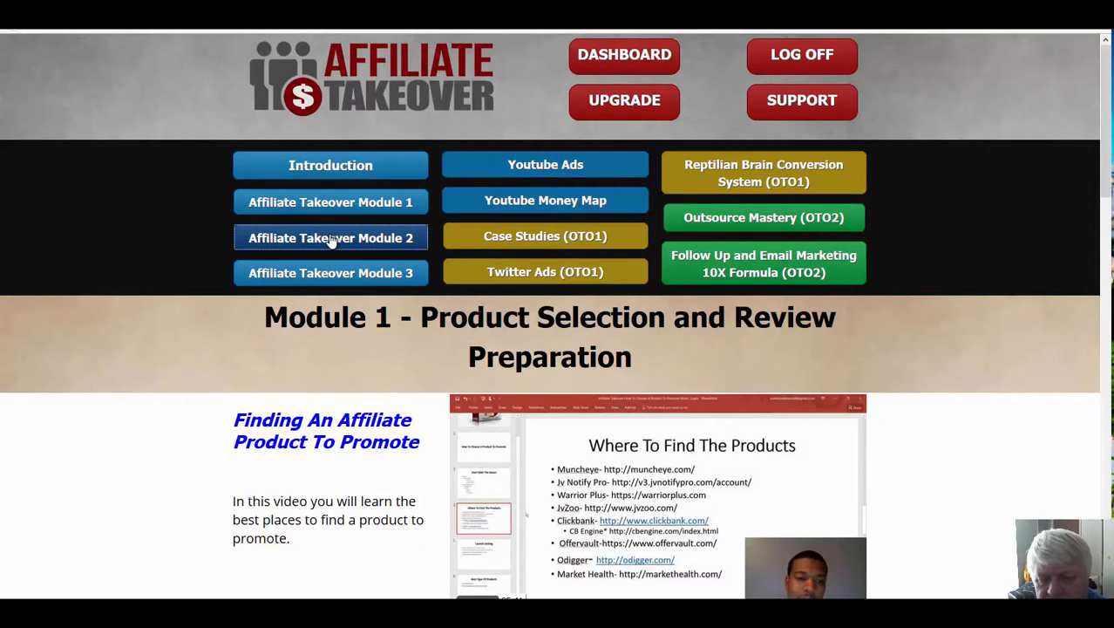
Open Module 2 and browse its review video and optimization lessons down to Bonus Giveaways.
{"action": "left_click", "coordinate": [331, 237]}
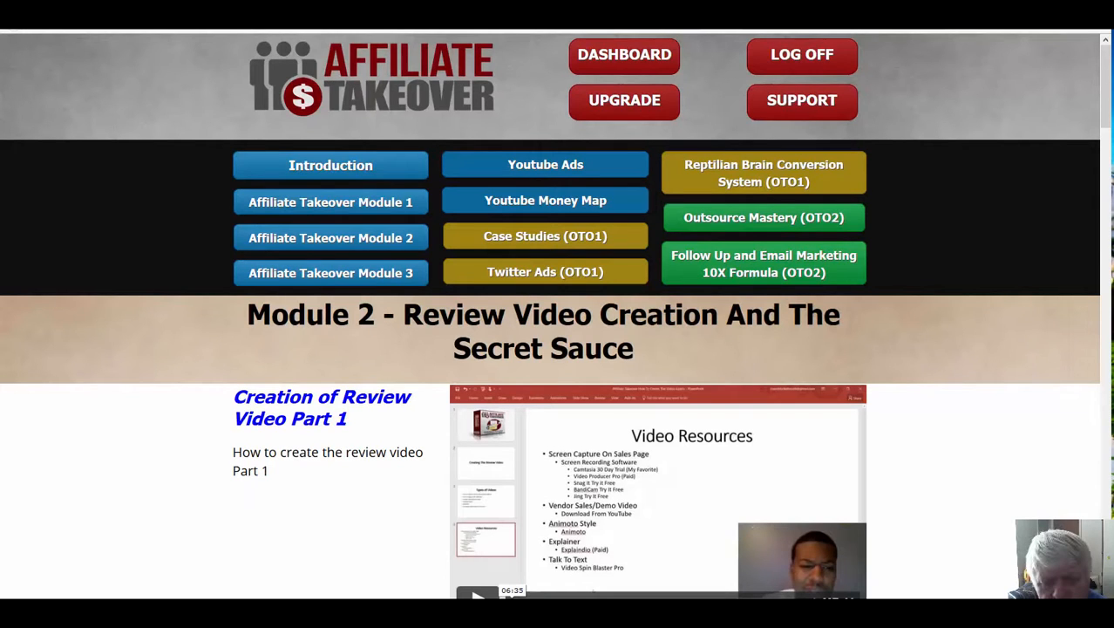
{"action": "scroll", "scroll_direction": "down", "scroll_amount": 3}
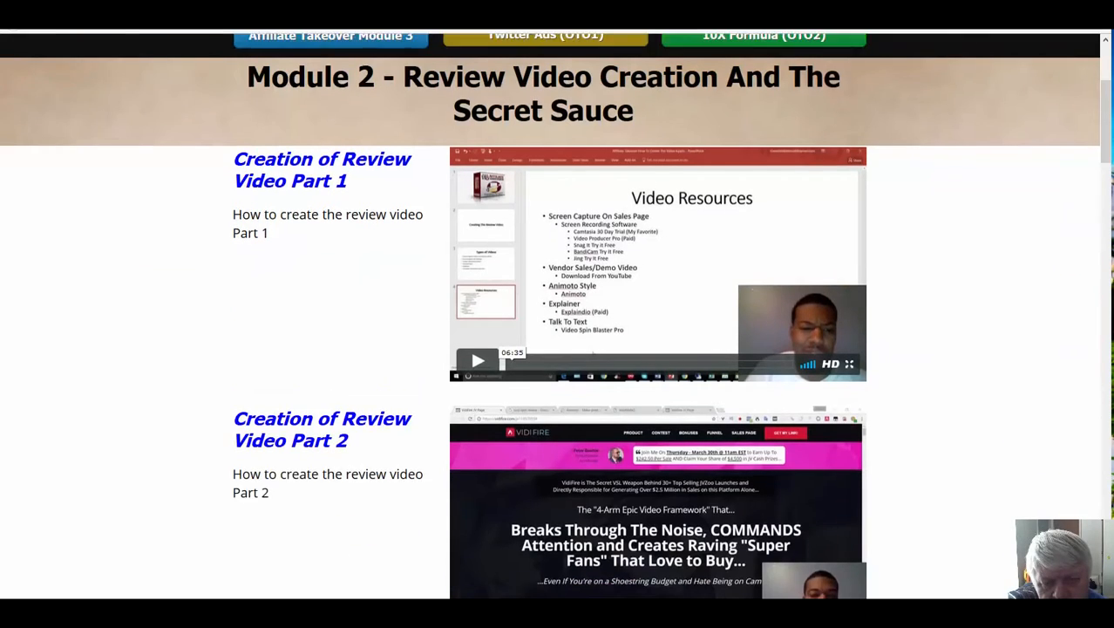
{"action": "scroll", "scroll_direction": "down", "scroll_amount": 3}
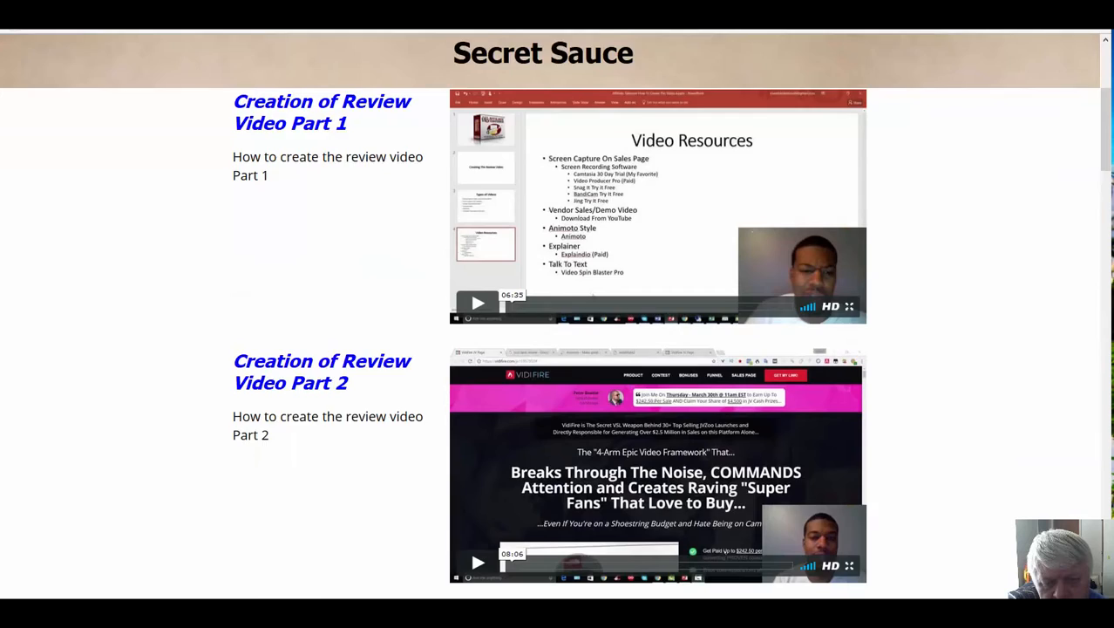
{"action": "scroll", "scroll_direction": "down", "scroll_amount": 3}
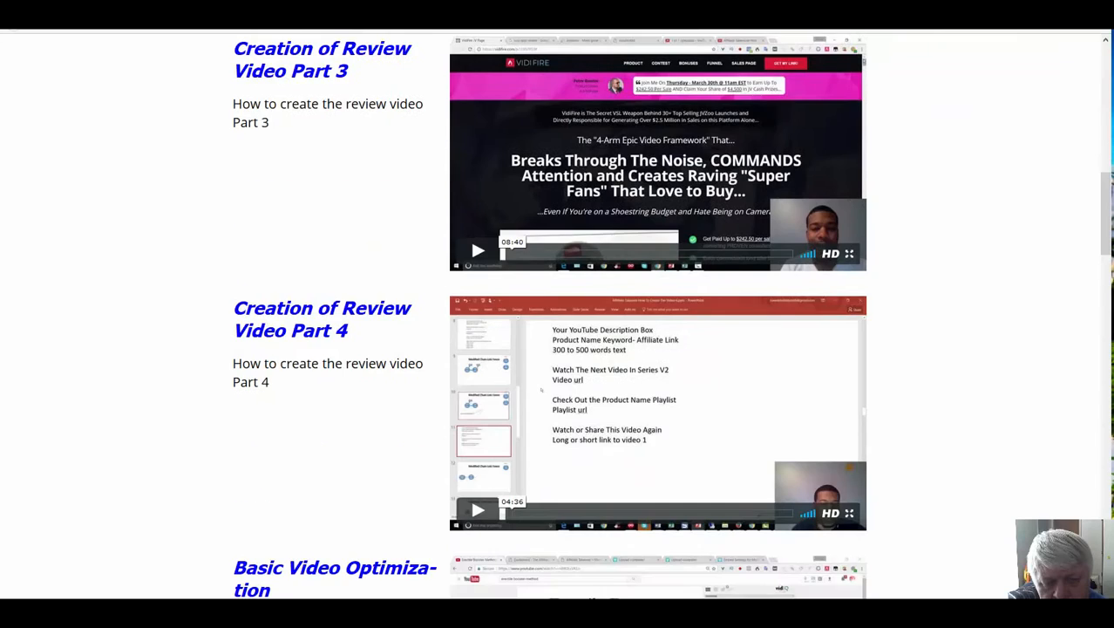
{"action": "scroll", "scroll_direction": "down", "scroll_amount": 3}
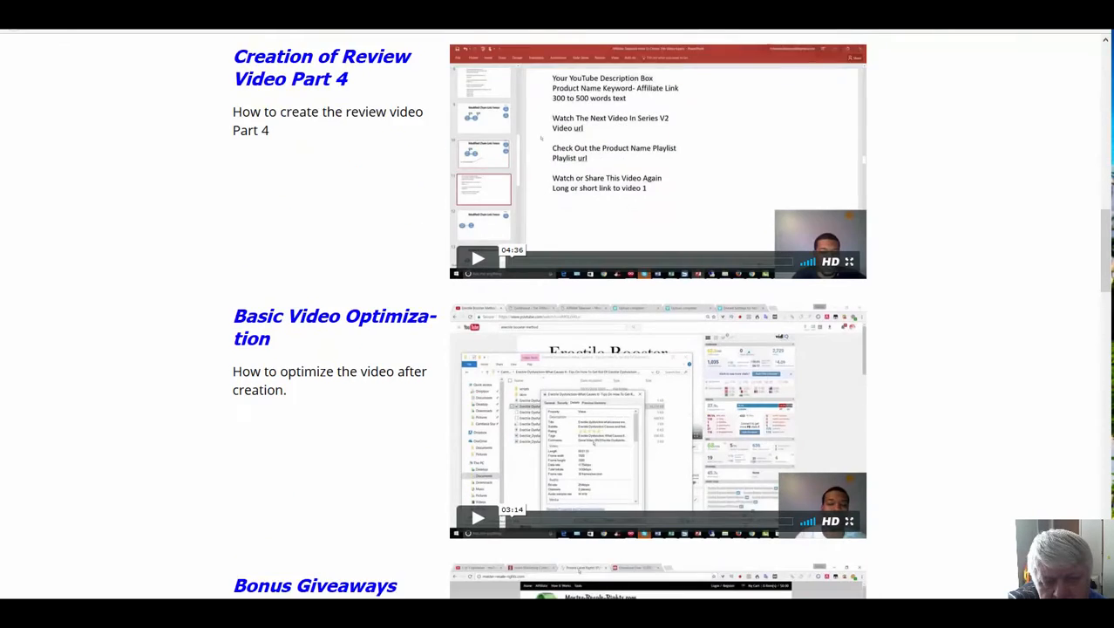
{"action": "scroll", "scroll_direction": "down", "scroll_amount": 3}
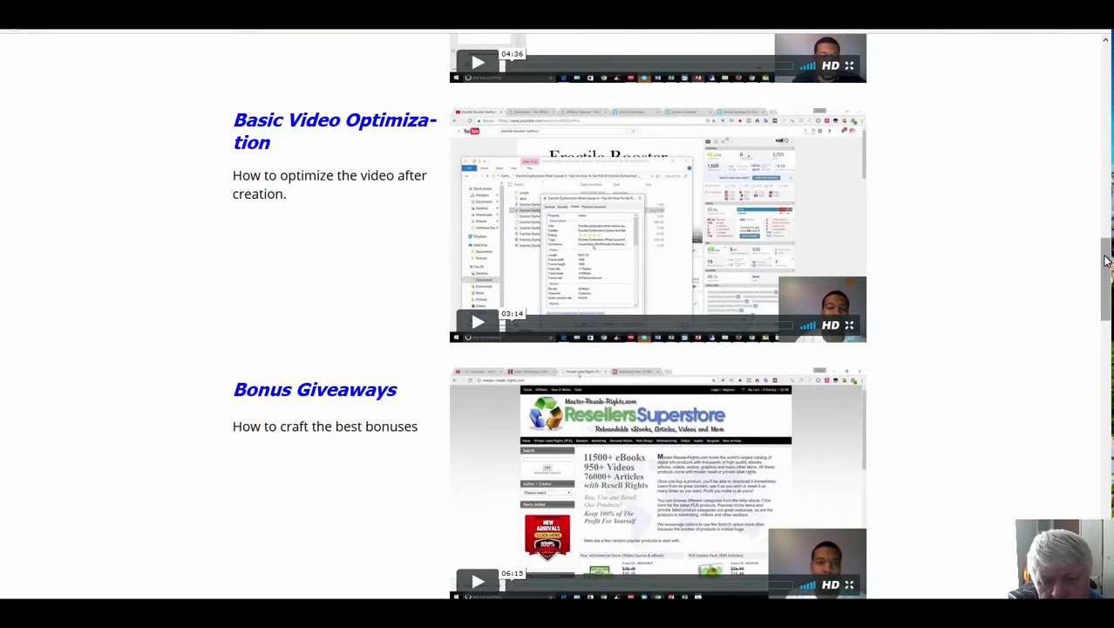
{"action": "scroll", "scroll_direction": "down", "scroll_amount": 3}
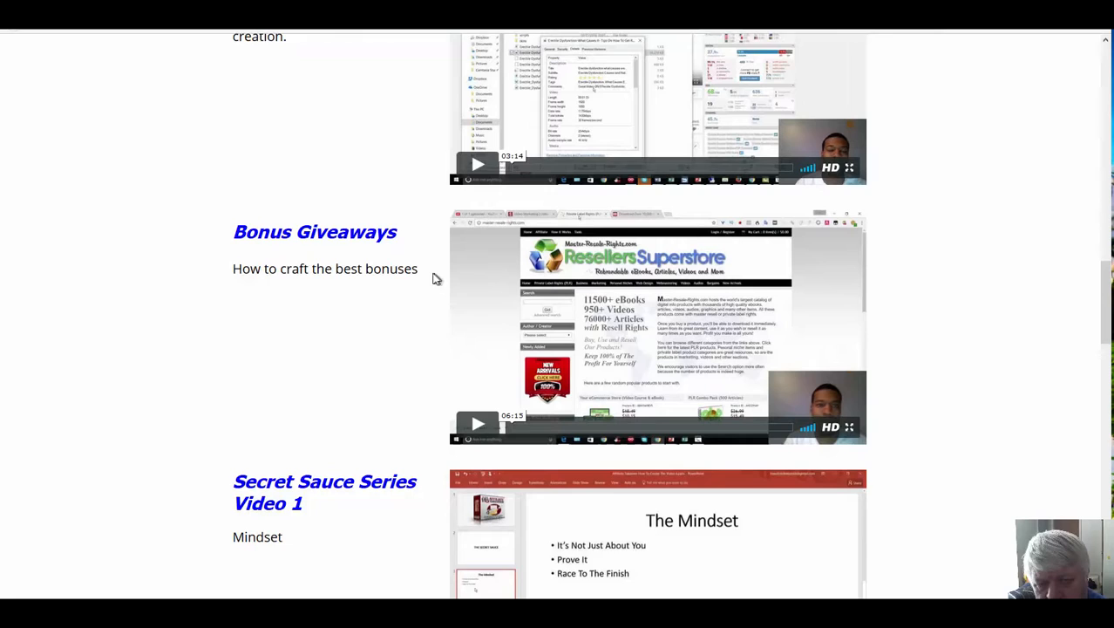
{"action": "mouse_move", "coordinate": [390, 256]}
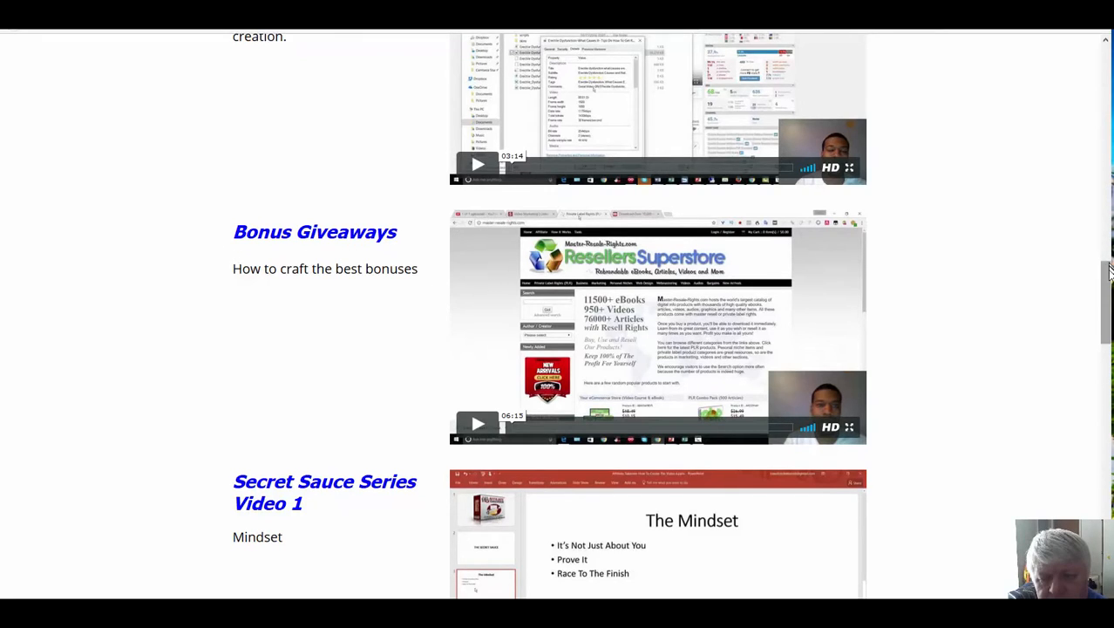
Browse the Secret Sauce lessons through Video 6, then open the Module 3 page.
{"action": "scroll", "scroll_direction": "down", "scroll_amount": 3}
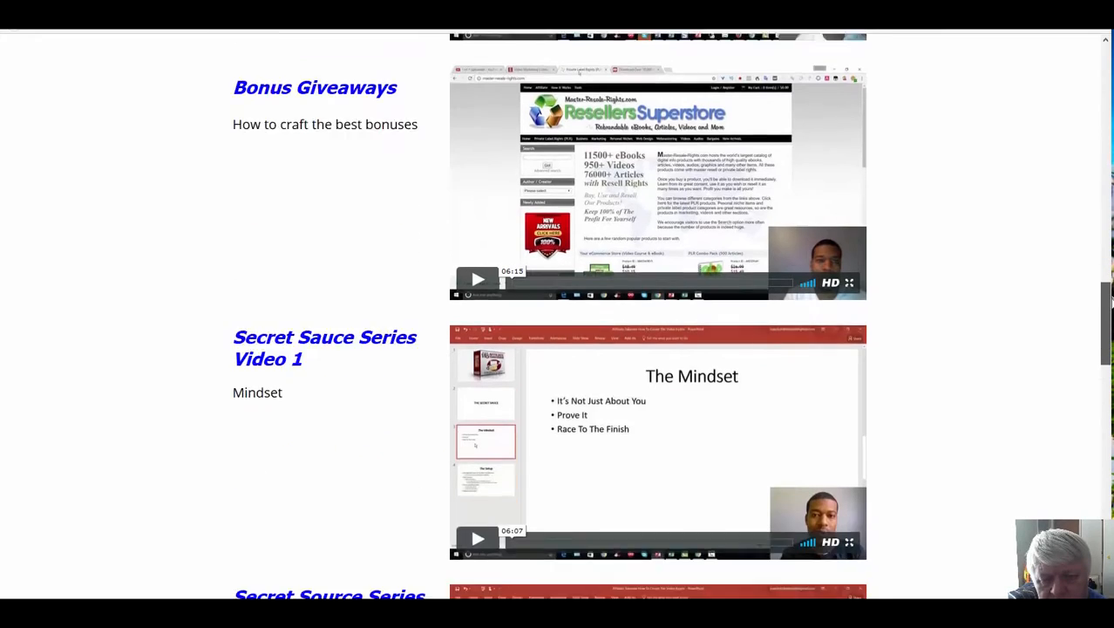
{"action": "scroll", "scroll_direction": "down", "scroll_amount": 3}
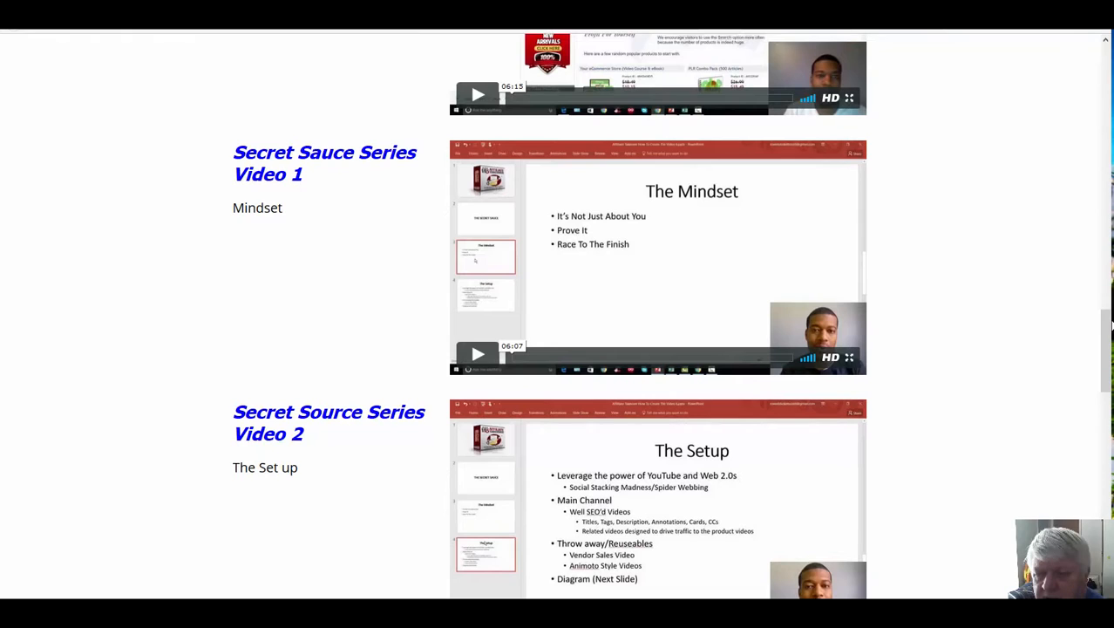
{"action": "mouse_move", "coordinate": [1095, 301]}
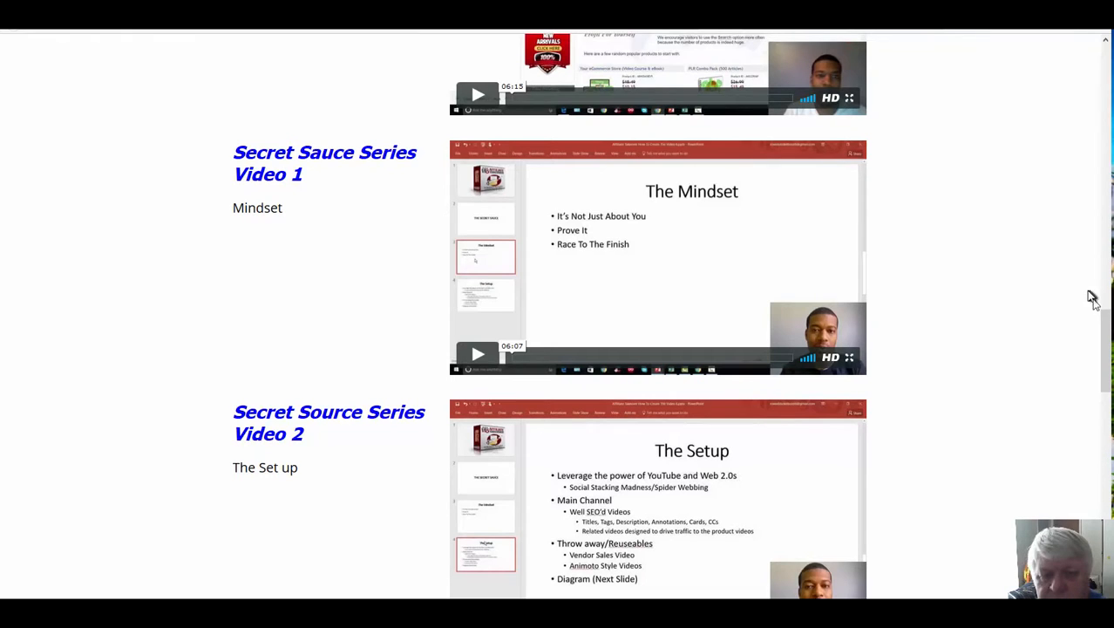
{"action": "mouse_move", "coordinate": [1106, 321]}
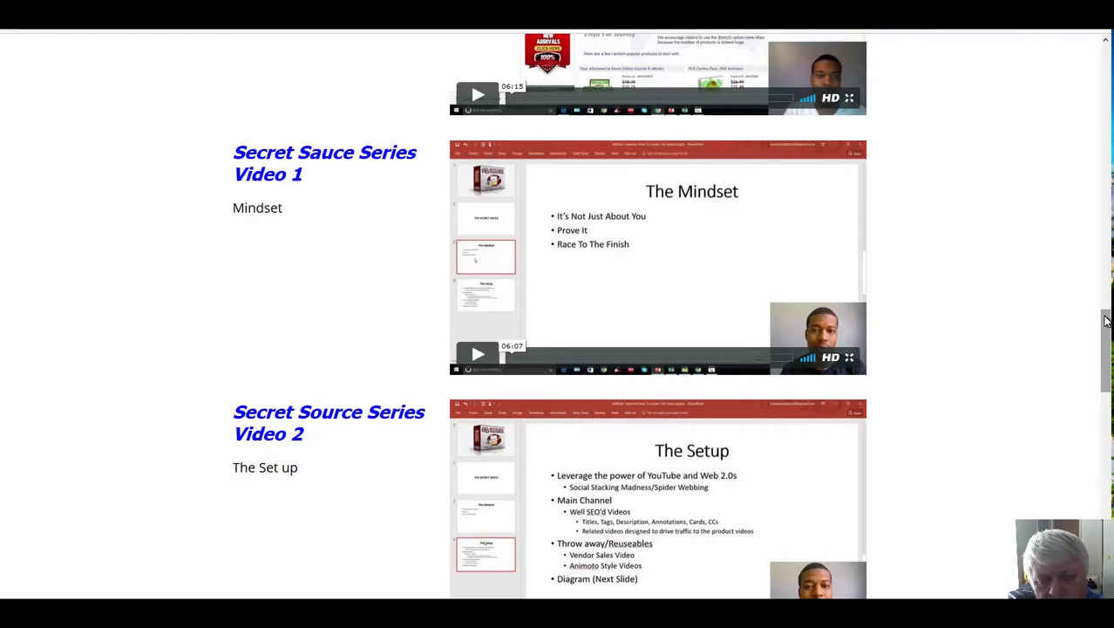
{"action": "scroll", "scroll_direction": "down", "scroll_amount": 3}
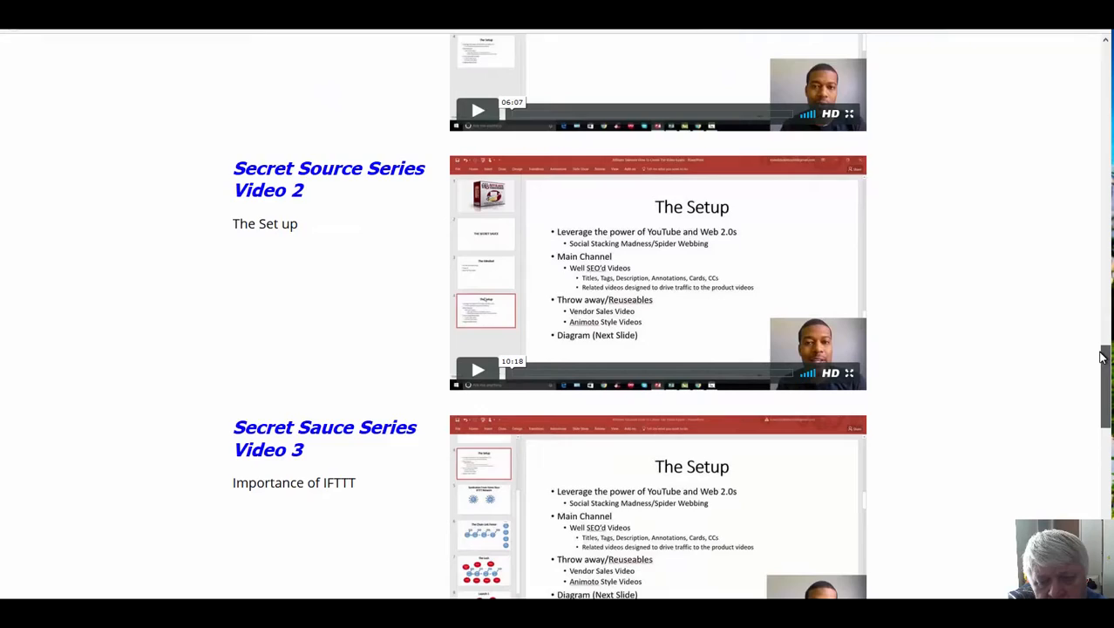
{"action": "scroll", "scroll_direction": "down", "scroll_amount": 3}
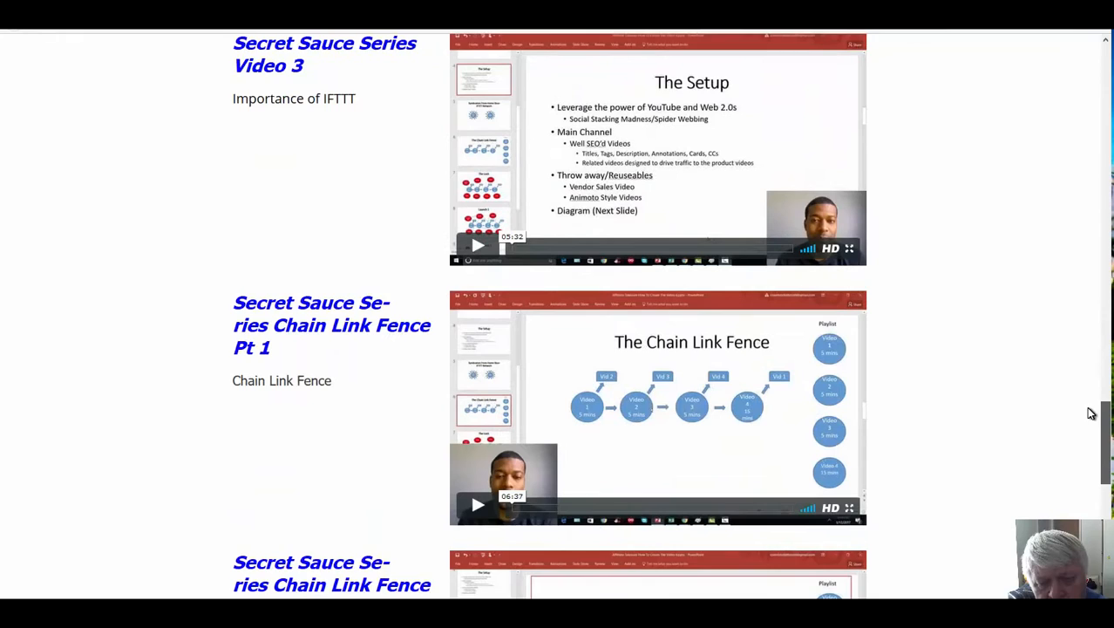
{"action": "scroll", "scroll_direction": "down", "scroll_amount": 3}
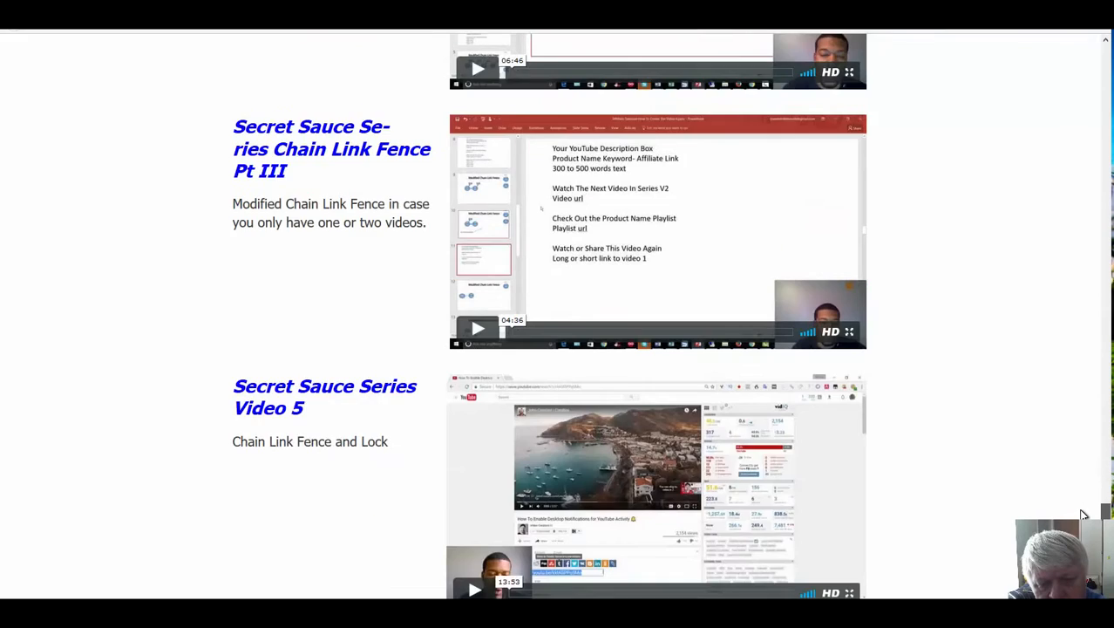
{"action": "scroll", "scroll_direction": "down", "scroll_amount": 3}
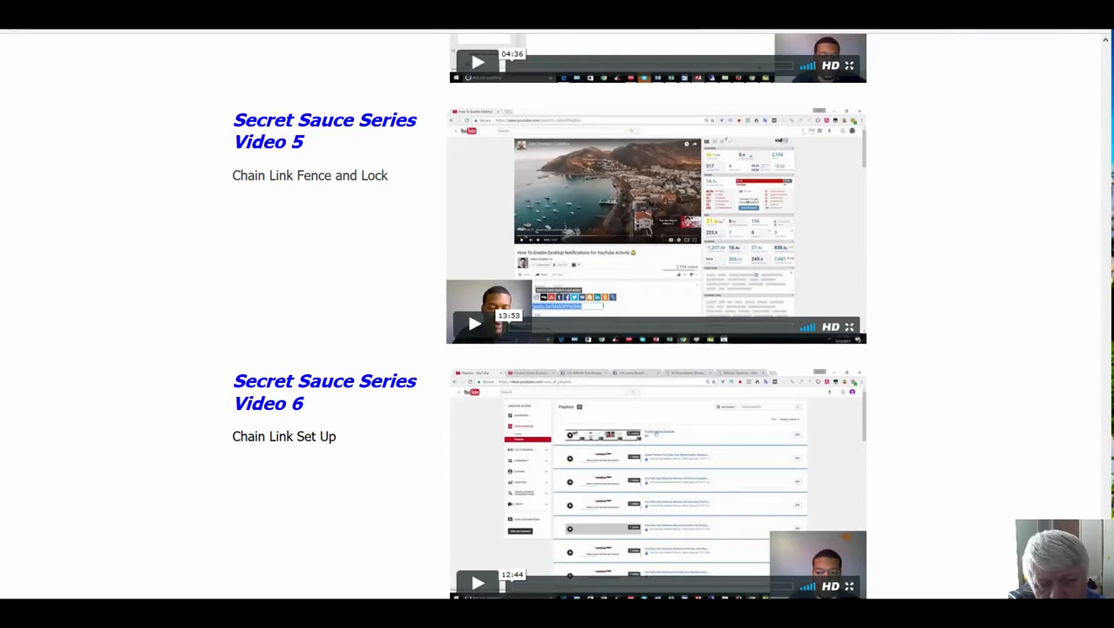
{"action": "mouse_move", "coordinate": [338, 404]}
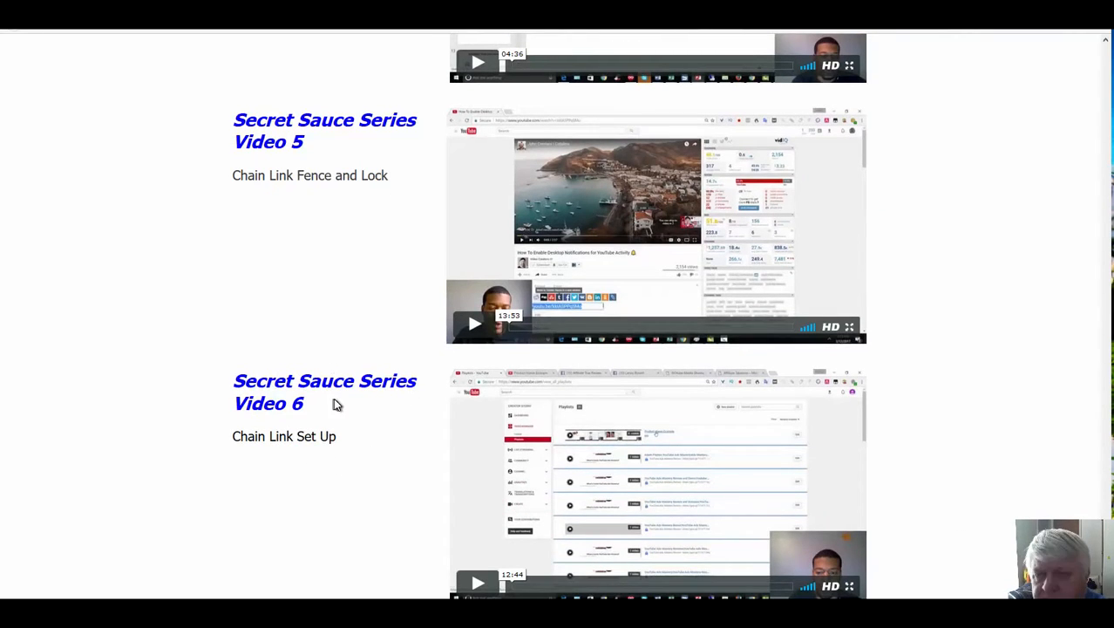
{"action": "mouse_move", "coordinate": [1046, 37]}
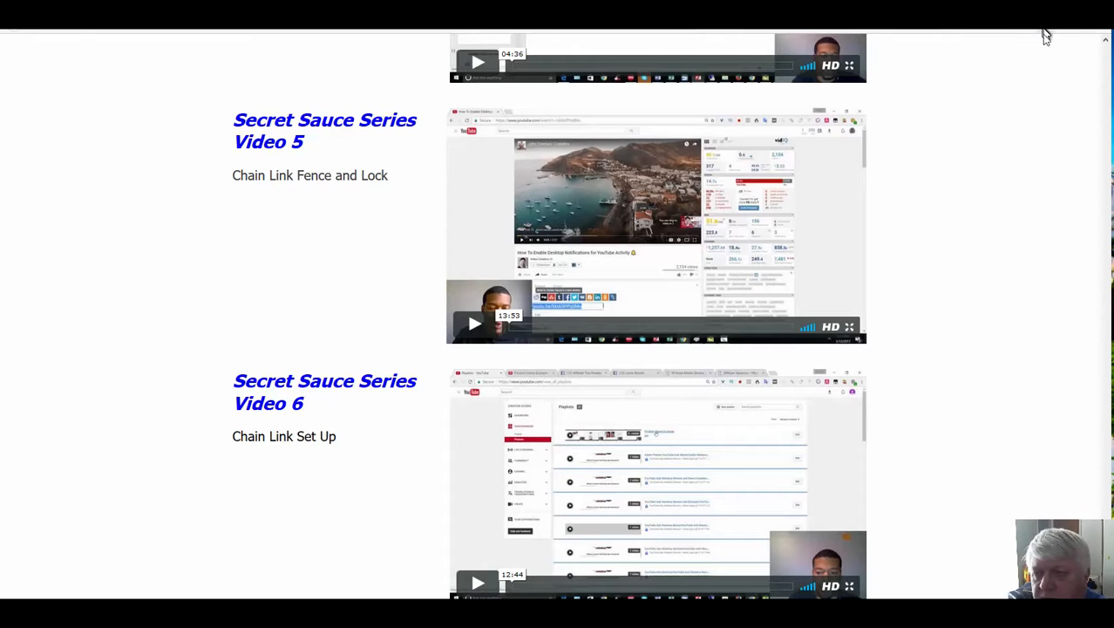
{"action": "mouse_move", "coordinate": [1108, 57]}
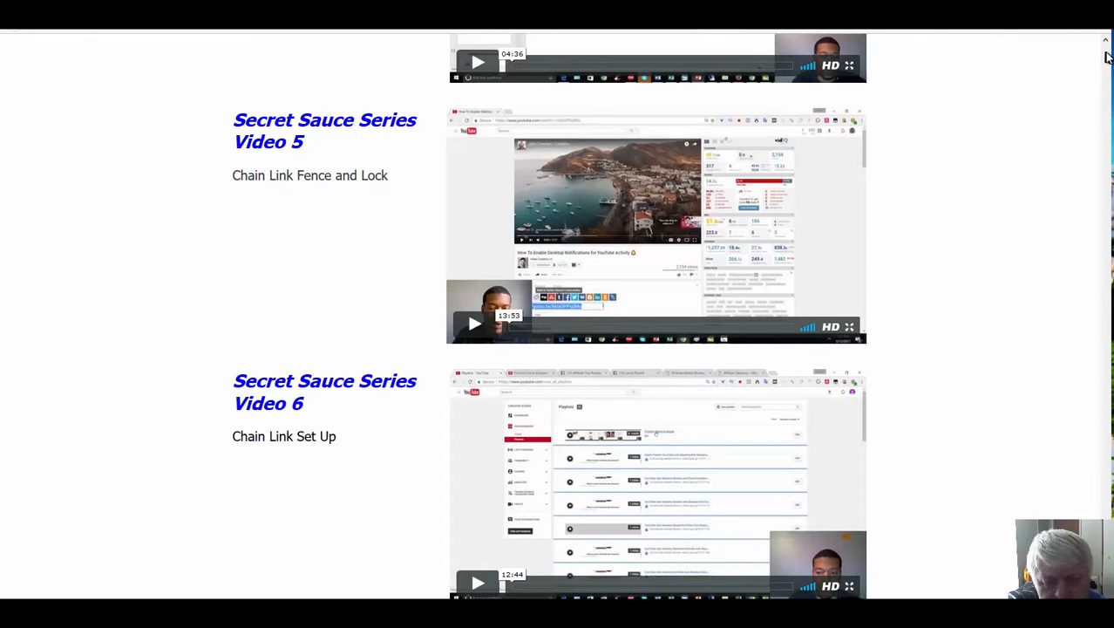
{"action": "scroll", "scroll_direction": "up", "scroll_amount": 3}
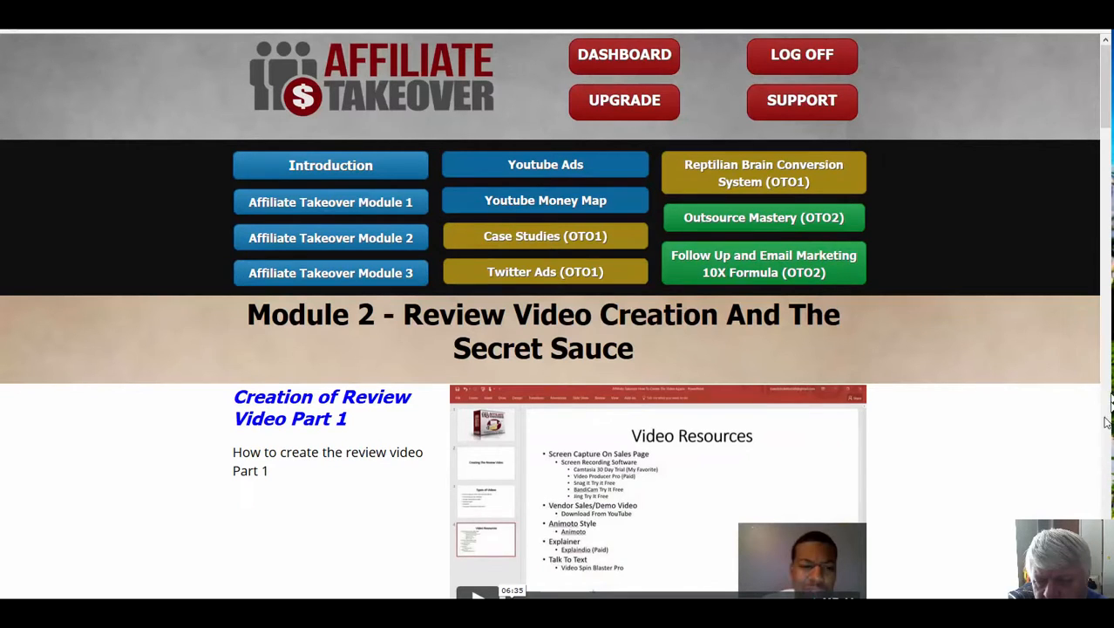
{"action": "left_click", "coordinate": [330, 273]}
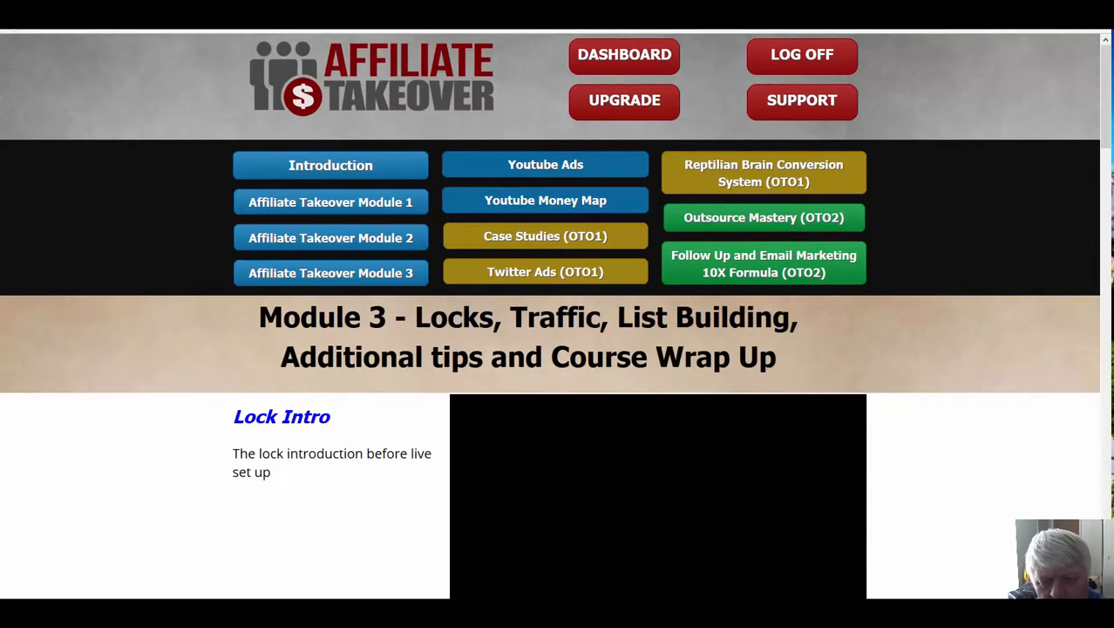
Scroll Module 3 past Lock Intro, Social Signals and Backlinks to Super Useful Time Savers Pt I.
{"action": "scroll", "scroll_direction": "down", "scroll_amount": 3}
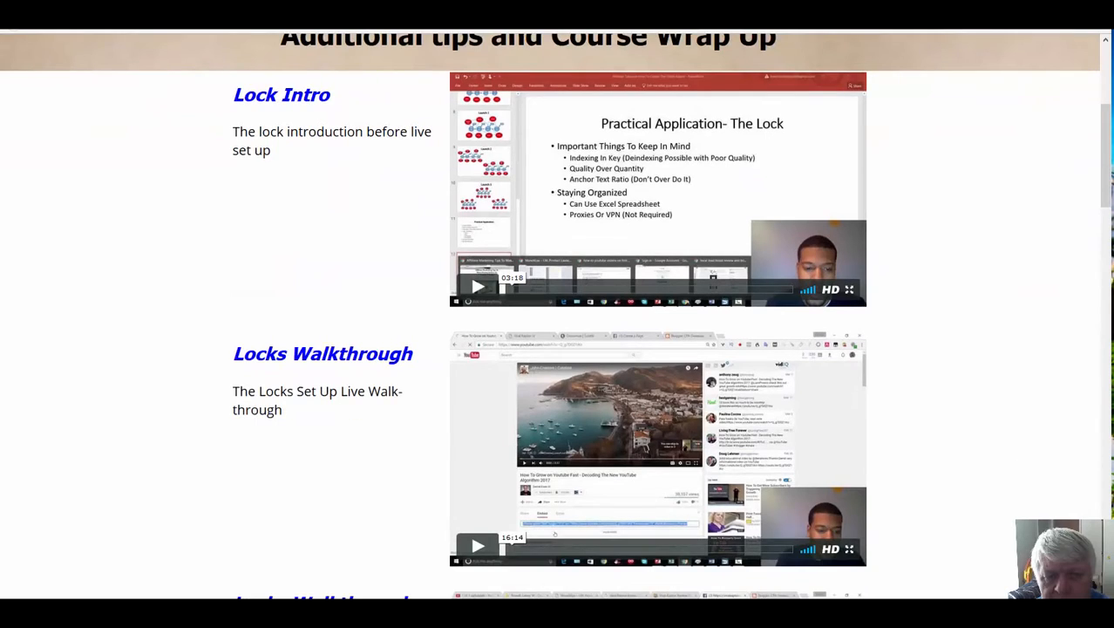
{"action": "mouse_move", "coordinate": [343, 193]}
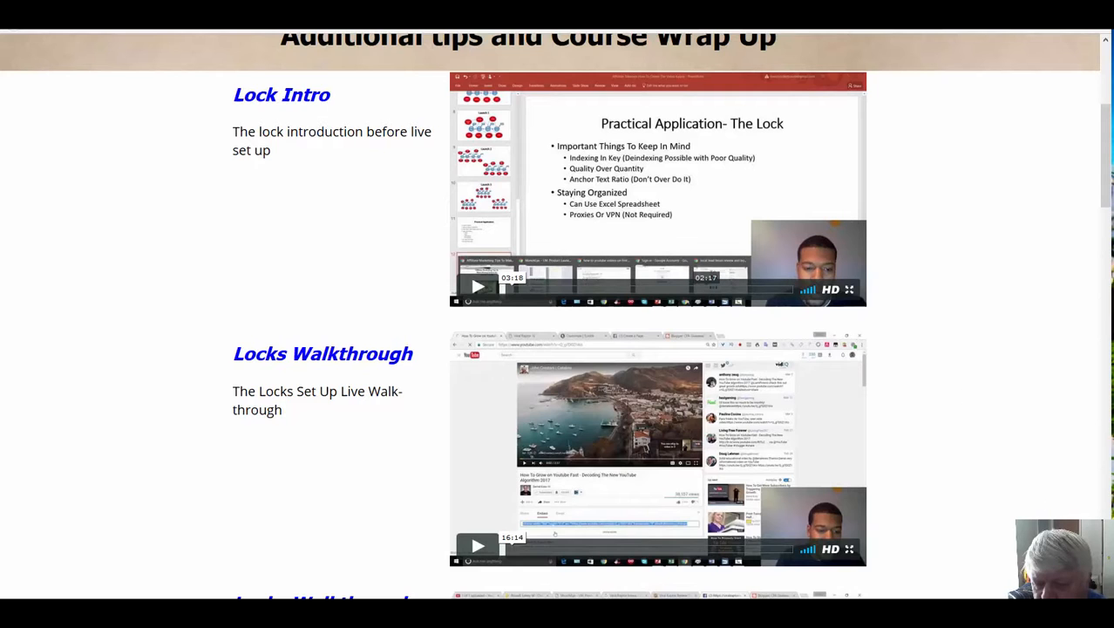
{"action": "scroll", "scroll_direction": "down", "scroll_amount": 3}
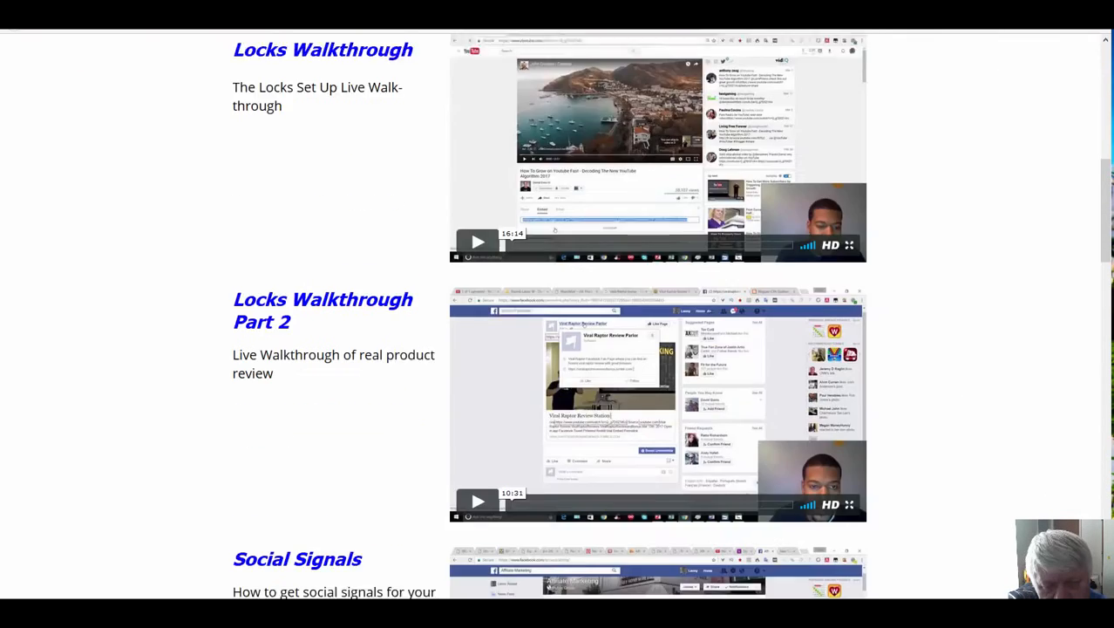
{"action": "scroll", "scroll_direction": "down", "scroll_amount": 3}
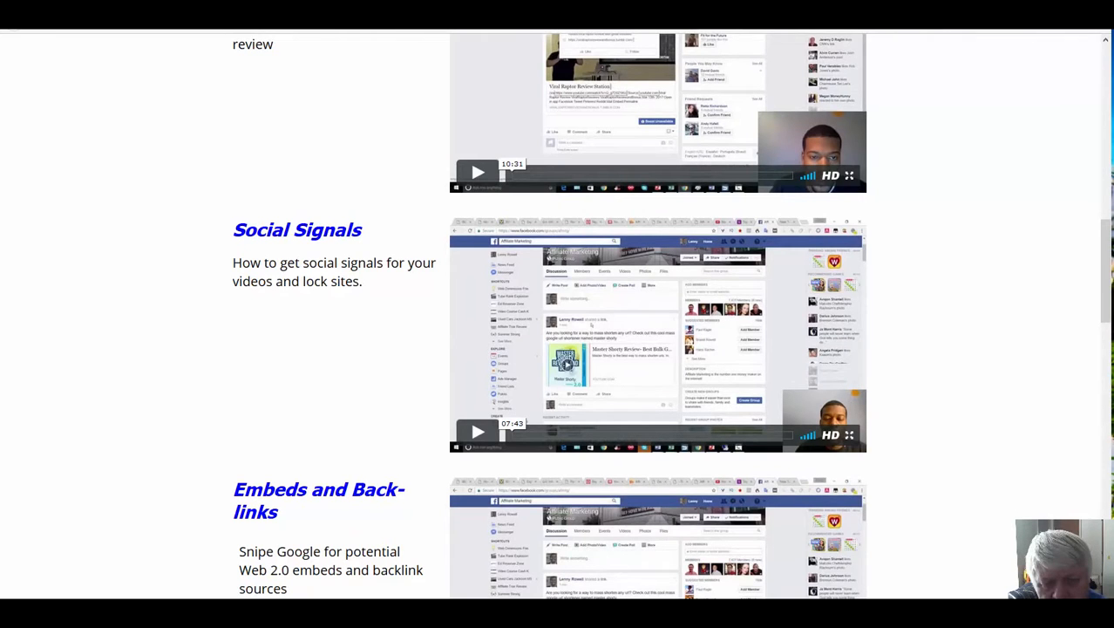
{"action": "scroll", "scroll_direction": "down", "scroll_amount": 3}
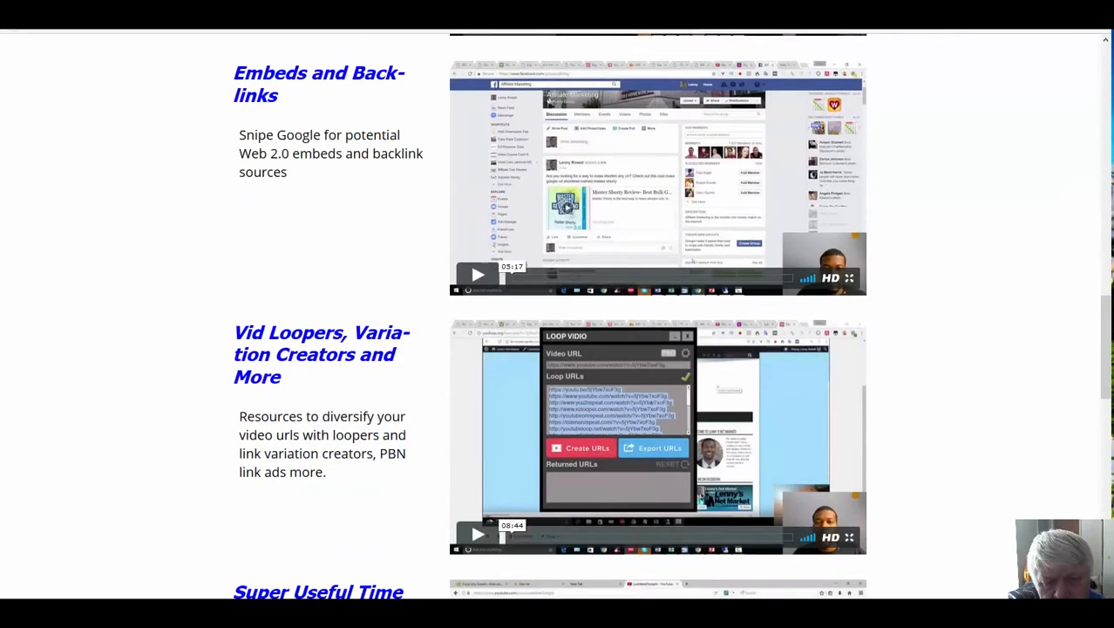
{"action": "scroll", "scroll_direction": "down", "scroll_amount": 3}
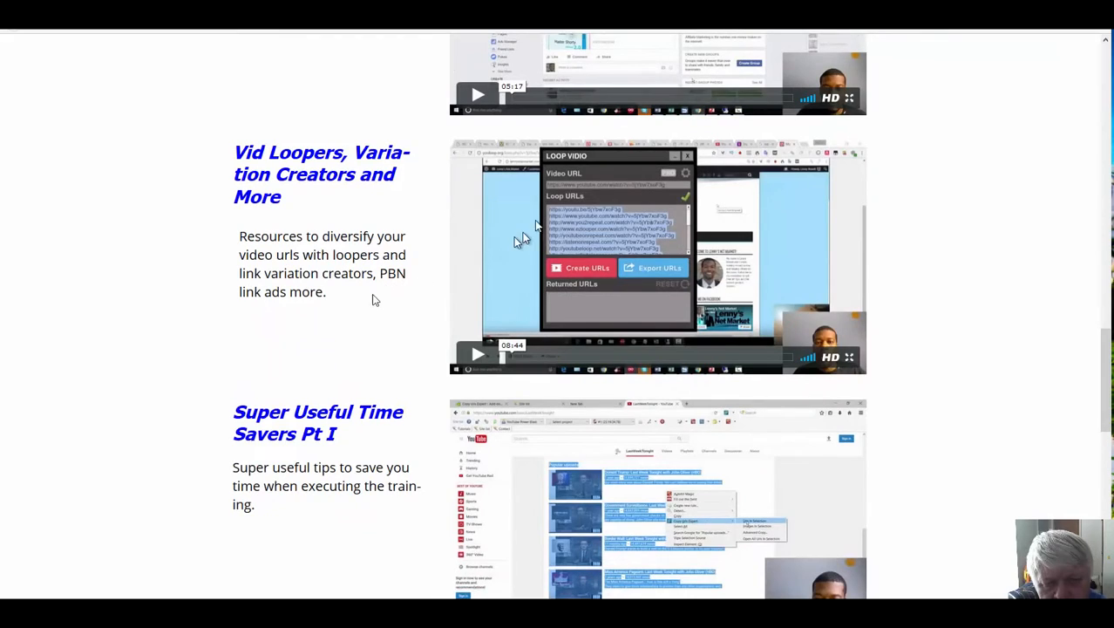
{"action": "mouse_move", "coordinate": [379, 122]}
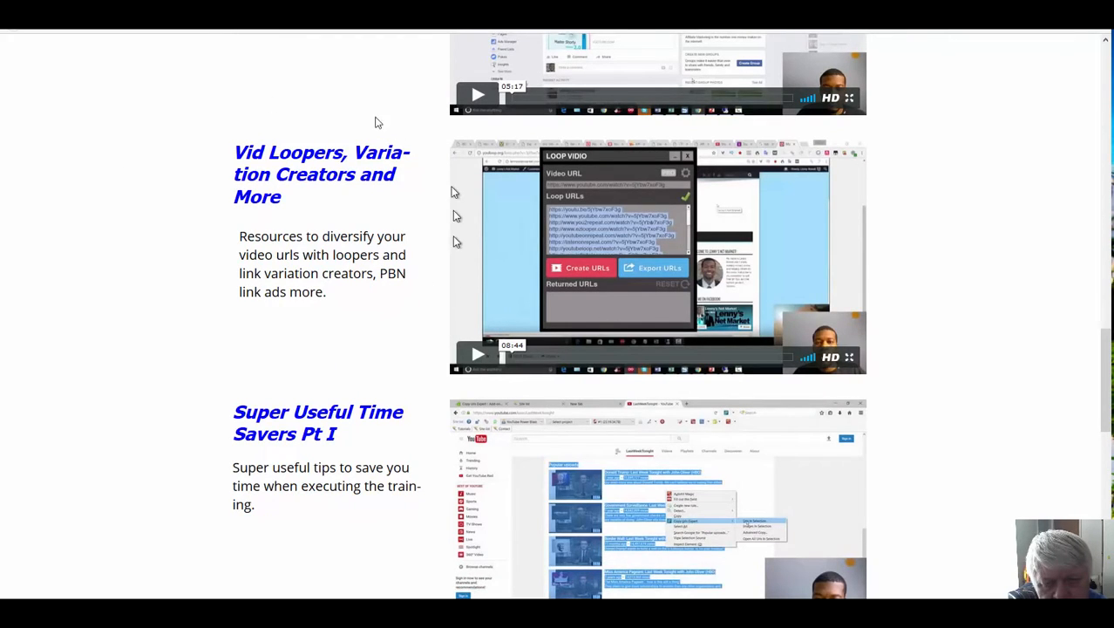
{"action": "mouse_move", "coordinate": [465, 144]}
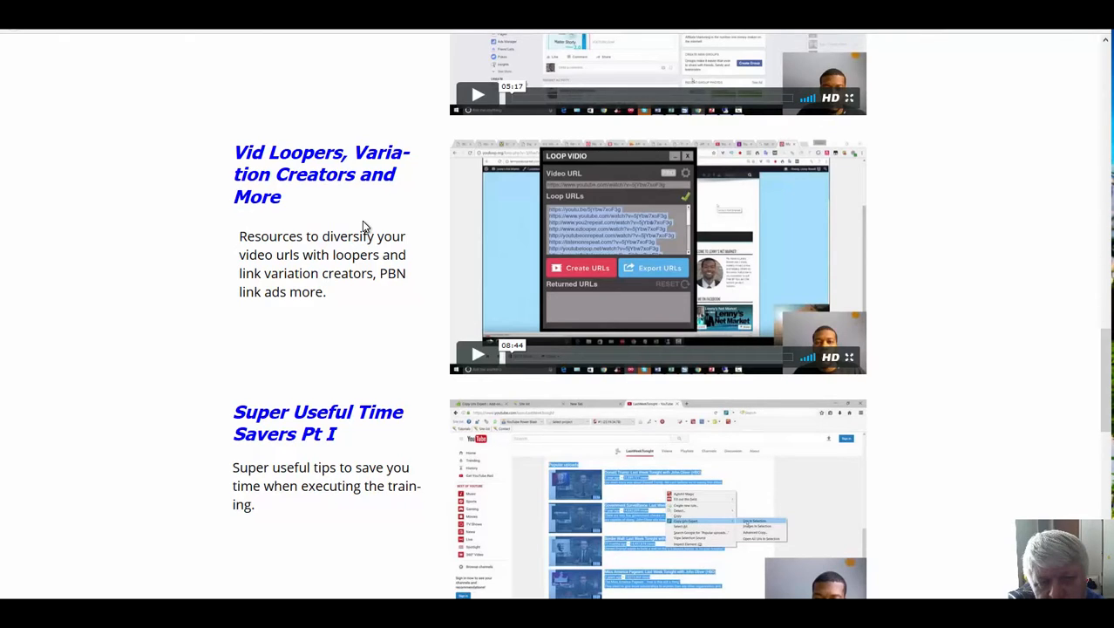
{"action": "mouse_move", "coordinate": [362, 223]}
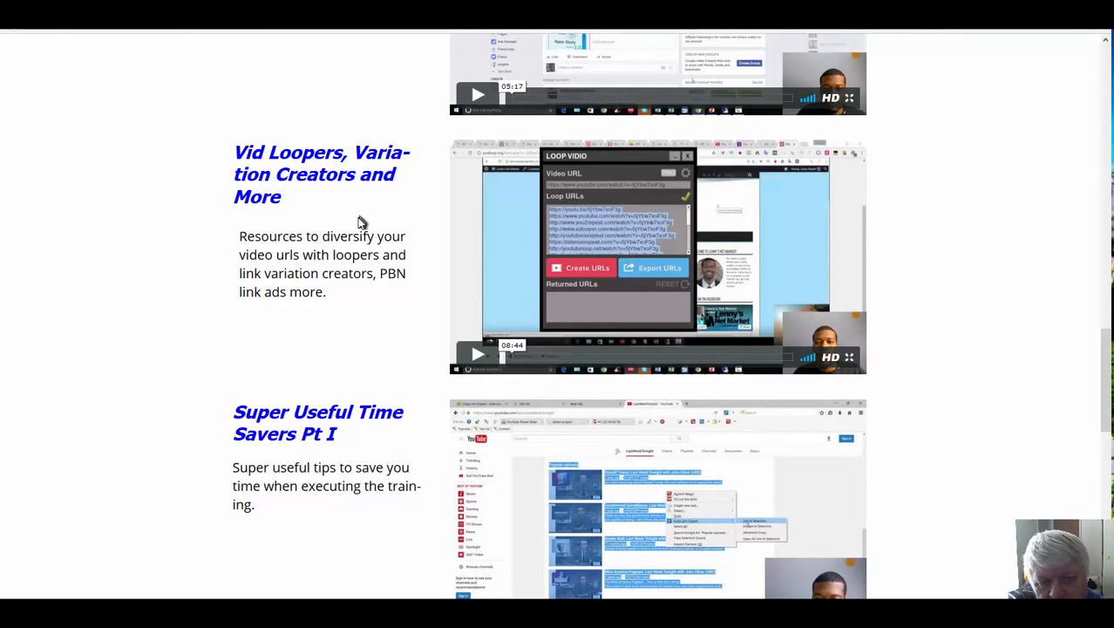
{"action": "mouse_move", "coordinate": [410, 224]}
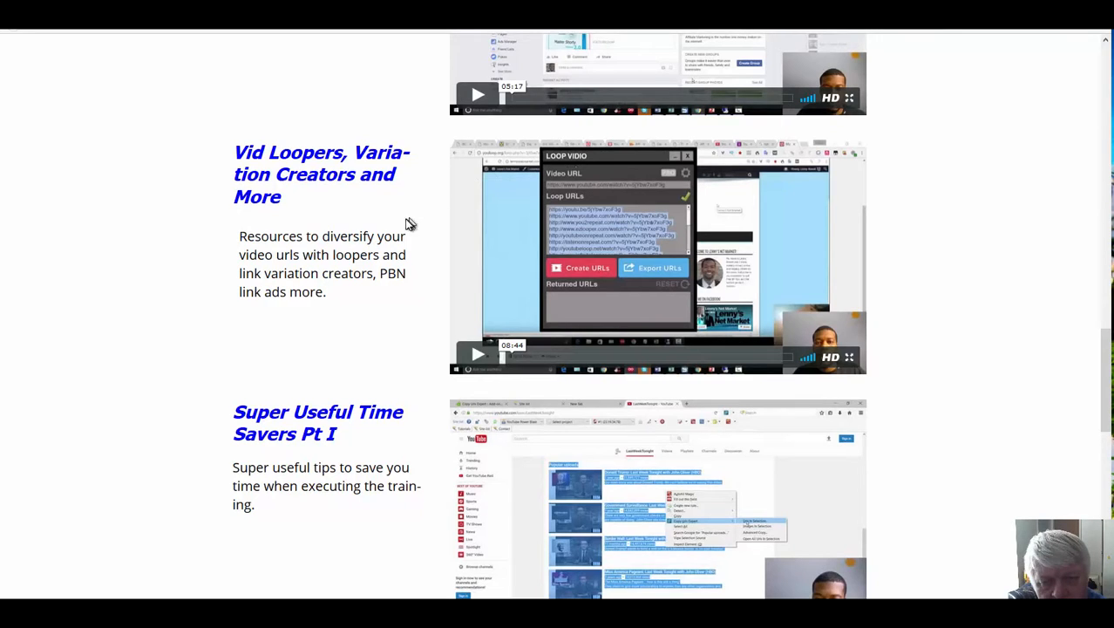
{"action": "mouse_move", "coordinate": [357, 196]}
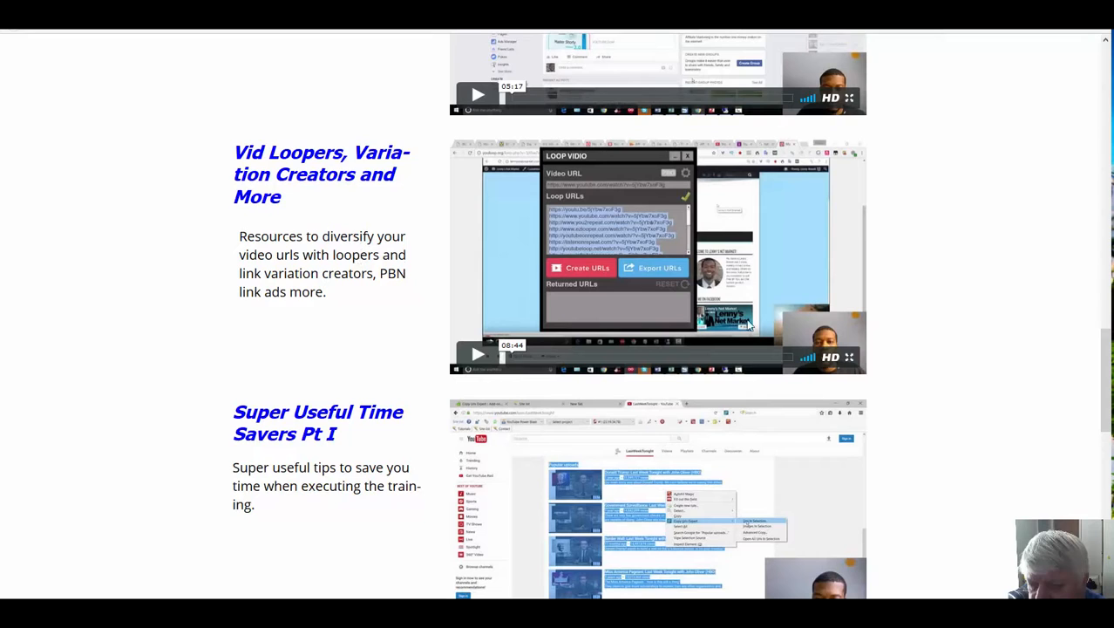
{"action": "mouse_move", "coordinate": [1103, 372]}
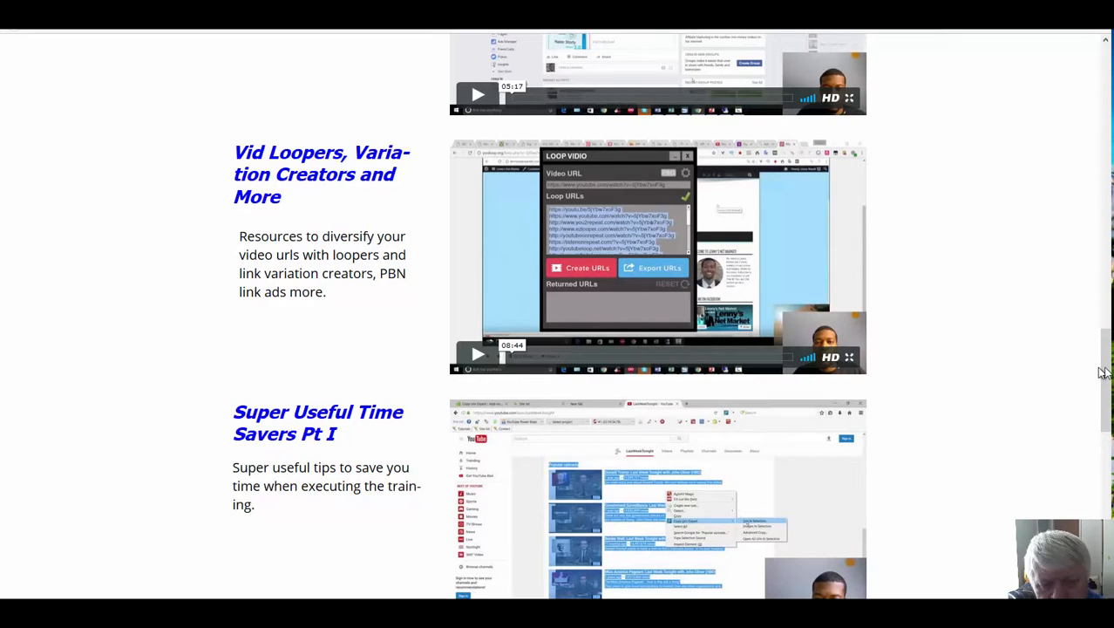
Scroll past Free Traffic and List Building to Course Wrap Up, then back up.
{"action": "scroll", "scroll_direction": "down", "scroll_amount": 3}
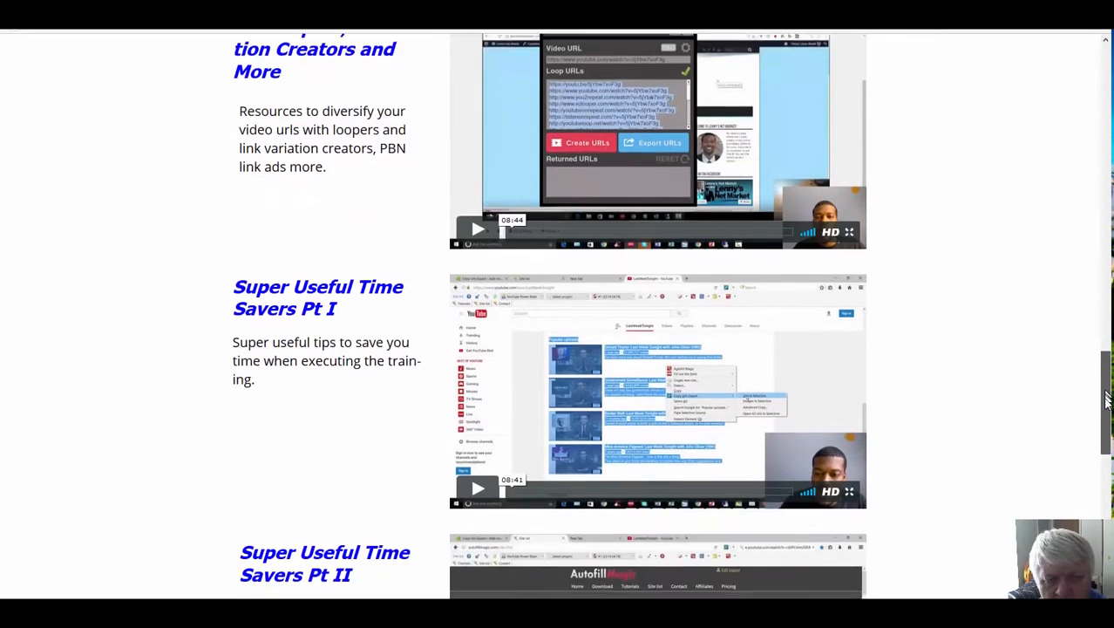
{"action": "scroll", "scroll_direction": "down", "scroll_amount": 3}
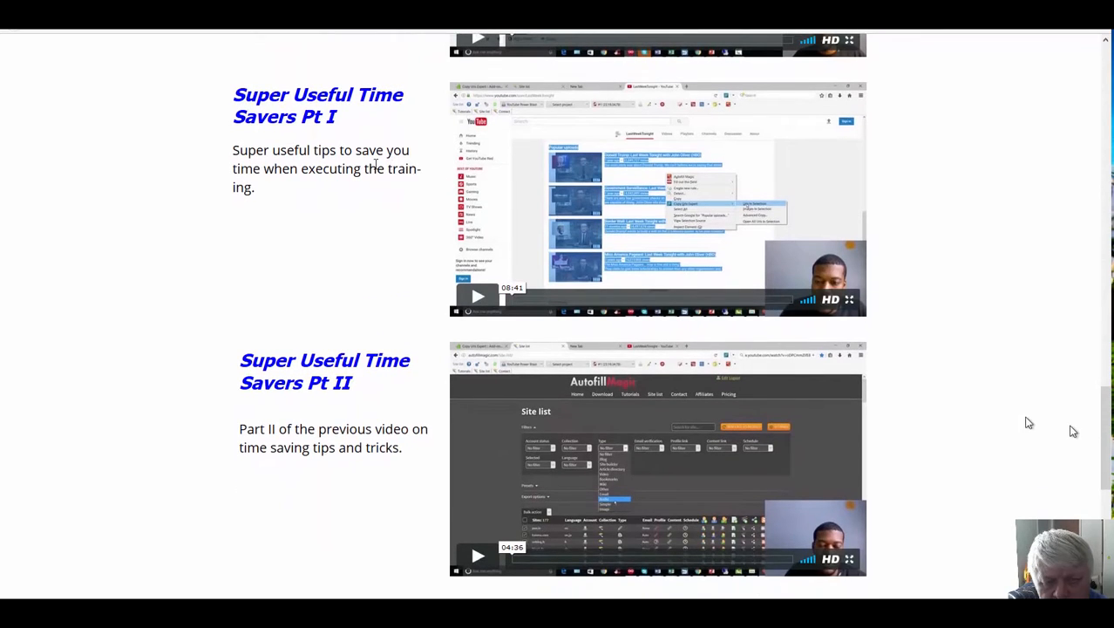
{"action": "mouse_move", "coordinate": [423, 111]}
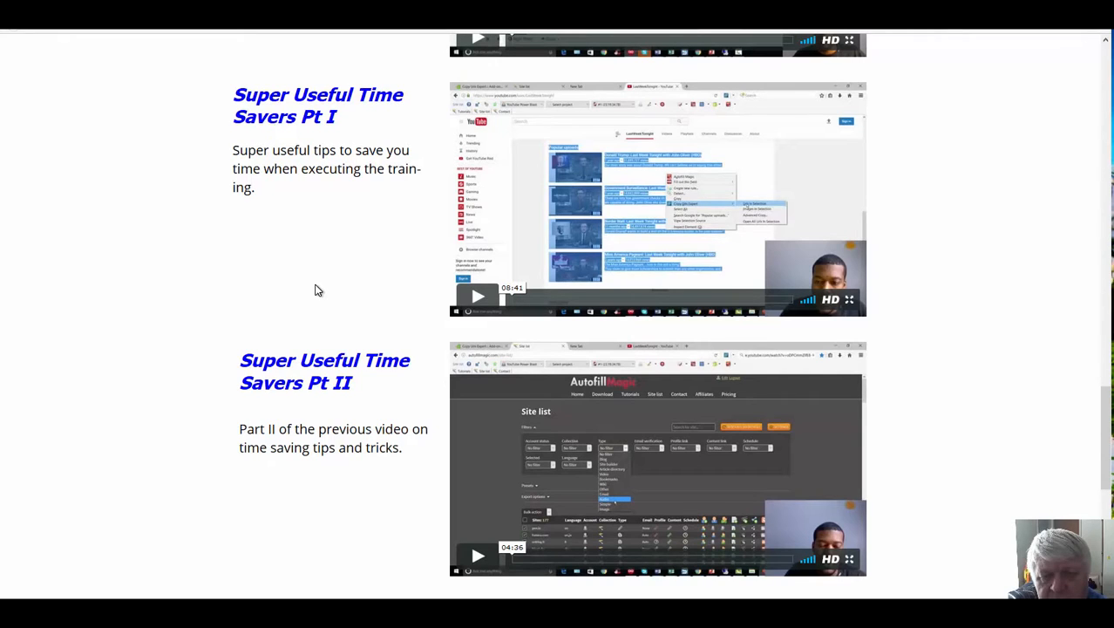
{"action": "mouse_move", "coordinate": [857, 360]}
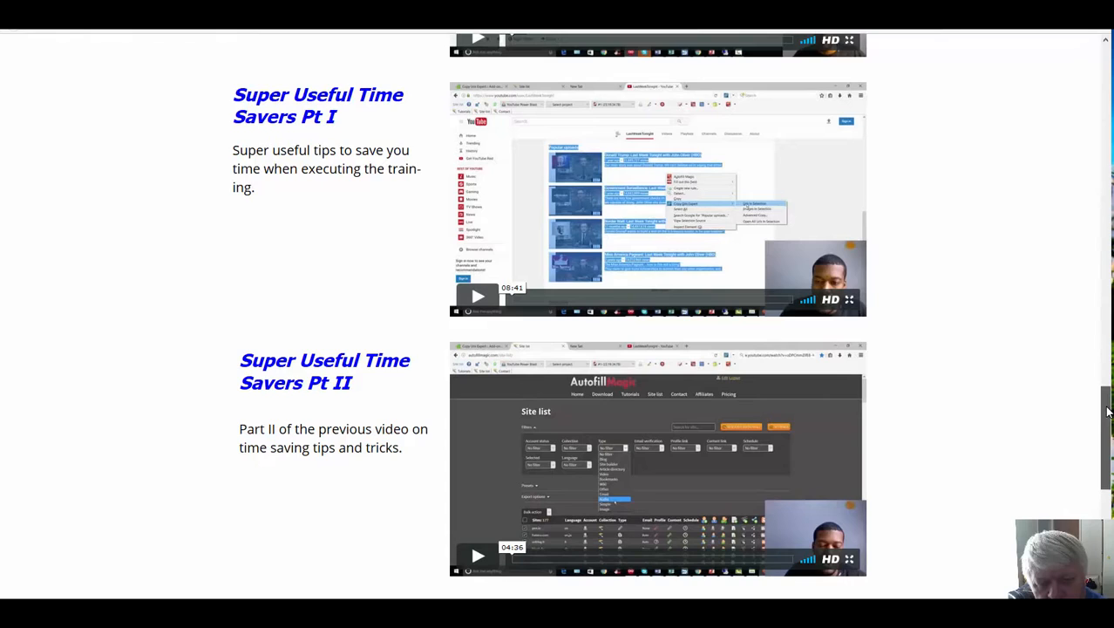
{"action": "scroll", "scroll_direction": "down", "scroll_amount": 3}
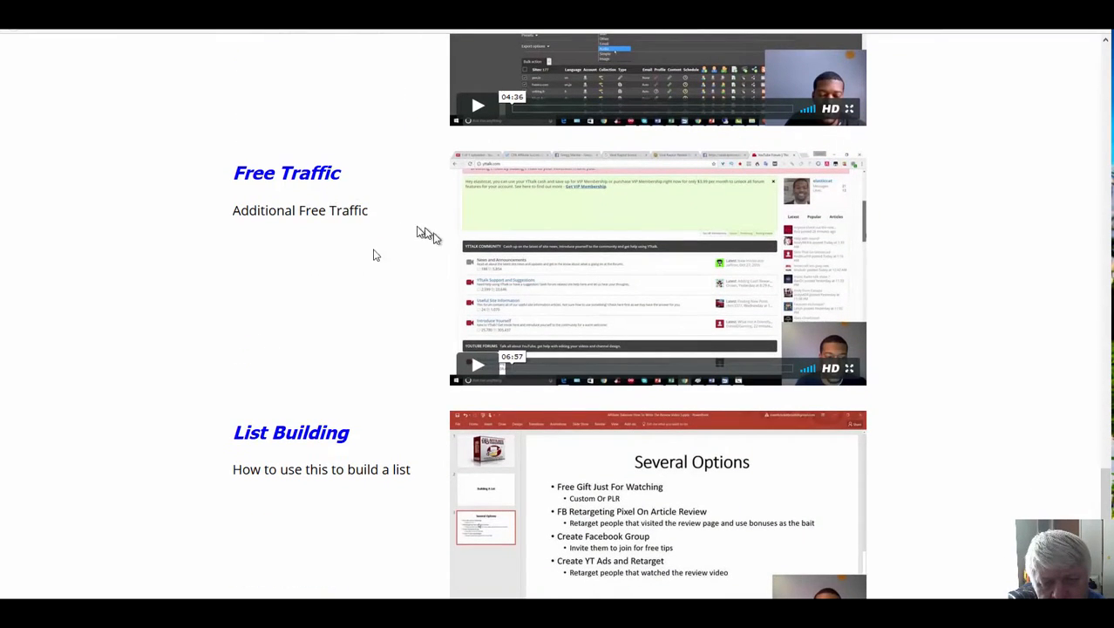
{"action": "mouse_move", "coordinate": [366, 264]}
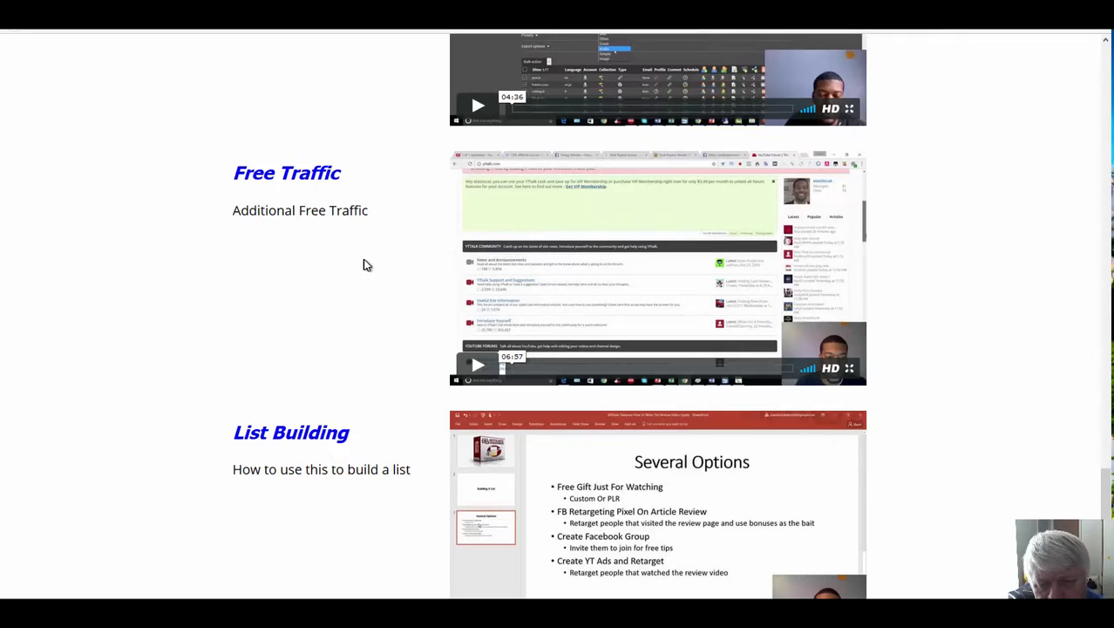
{"action": "mouse_move", "coordinate": [1057, 353]}
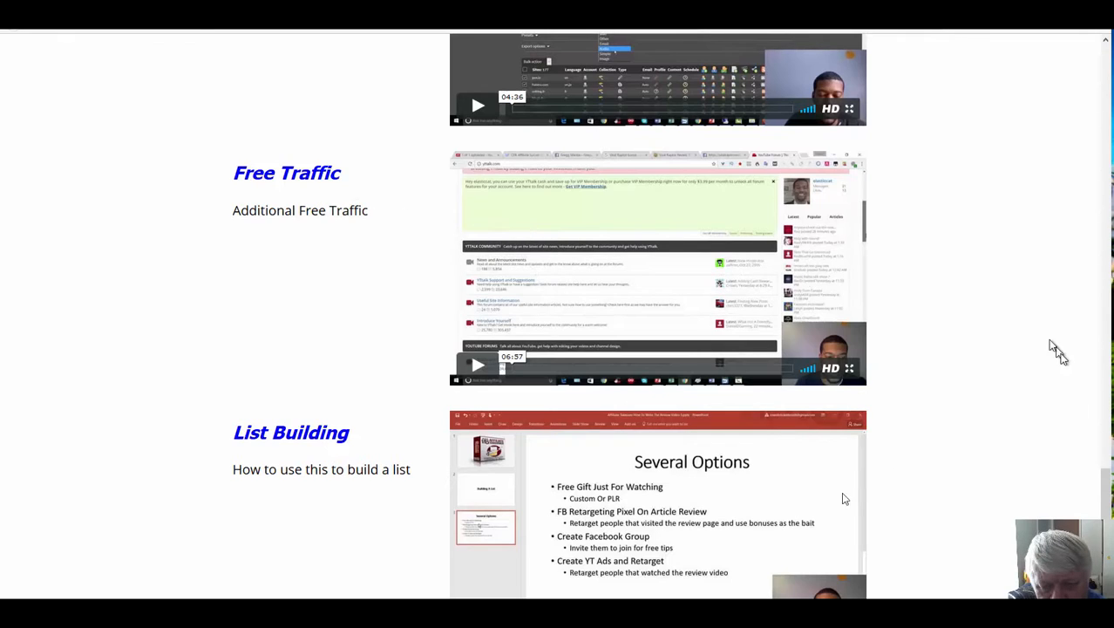
{"action": "mouse_move", "coordinate": [843, 498]}
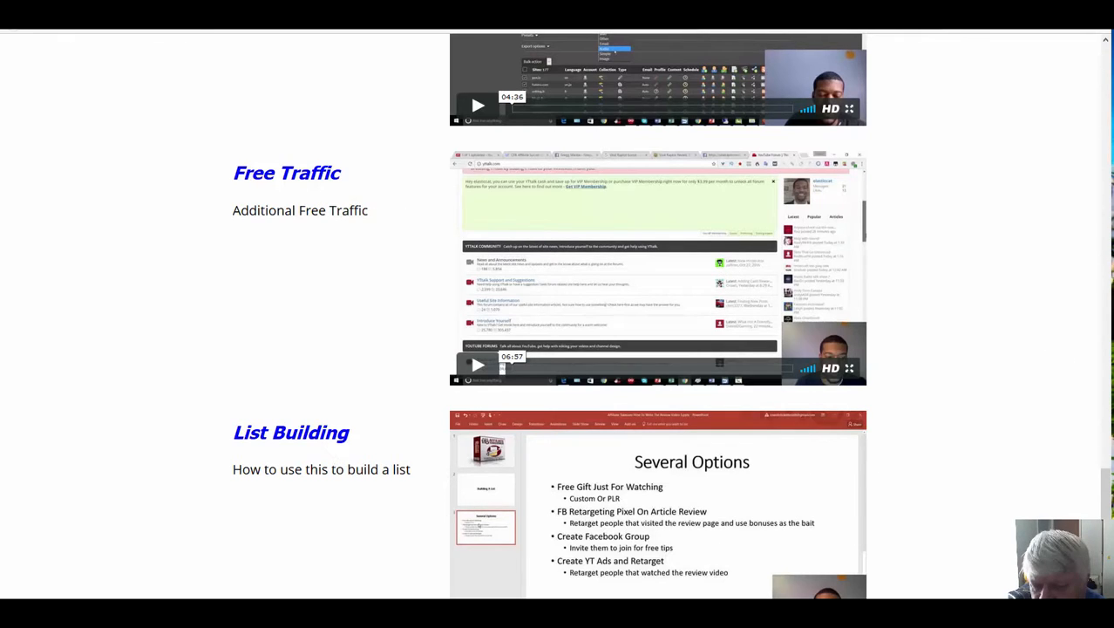
{"action": "scroll", "scroll_direction": "down", "scroll_amount": 3}
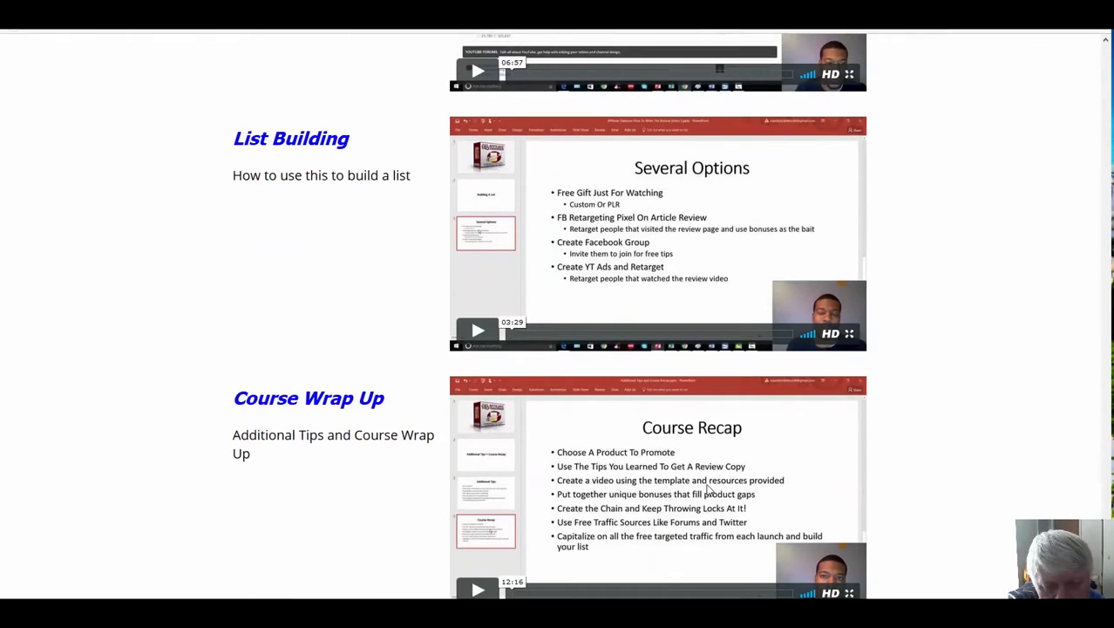
{"action": "mouse_move", "coordinate": [148, 473]}
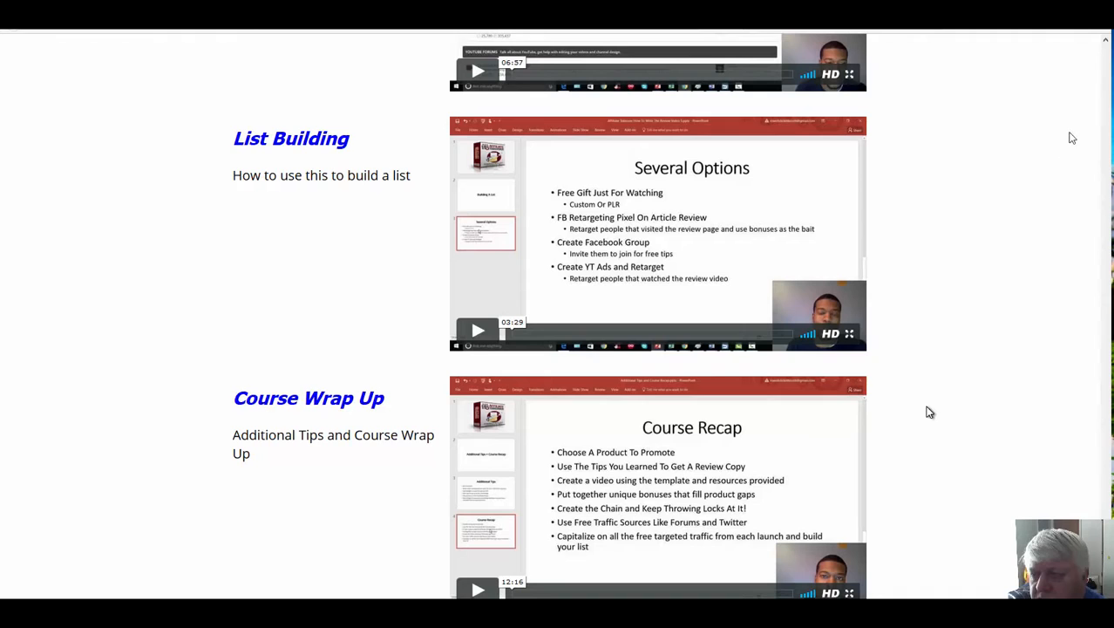
{"action": "scroll", "scroll_direction": "up", "scroll_amount": 3}
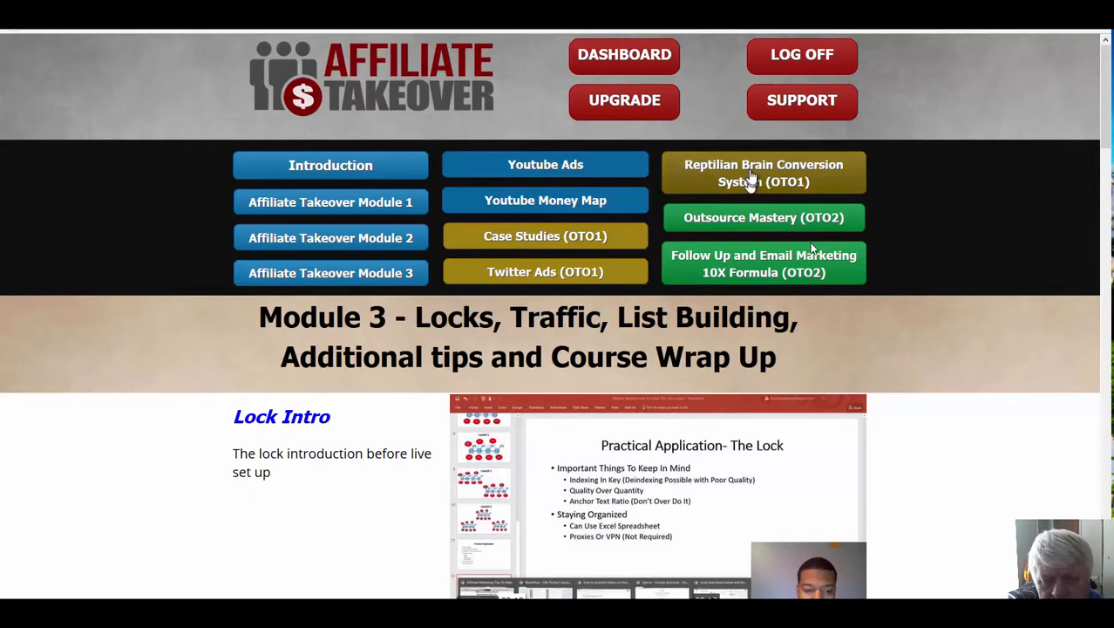
{"action": "mouse_move", "coordinate": [545, 235]}
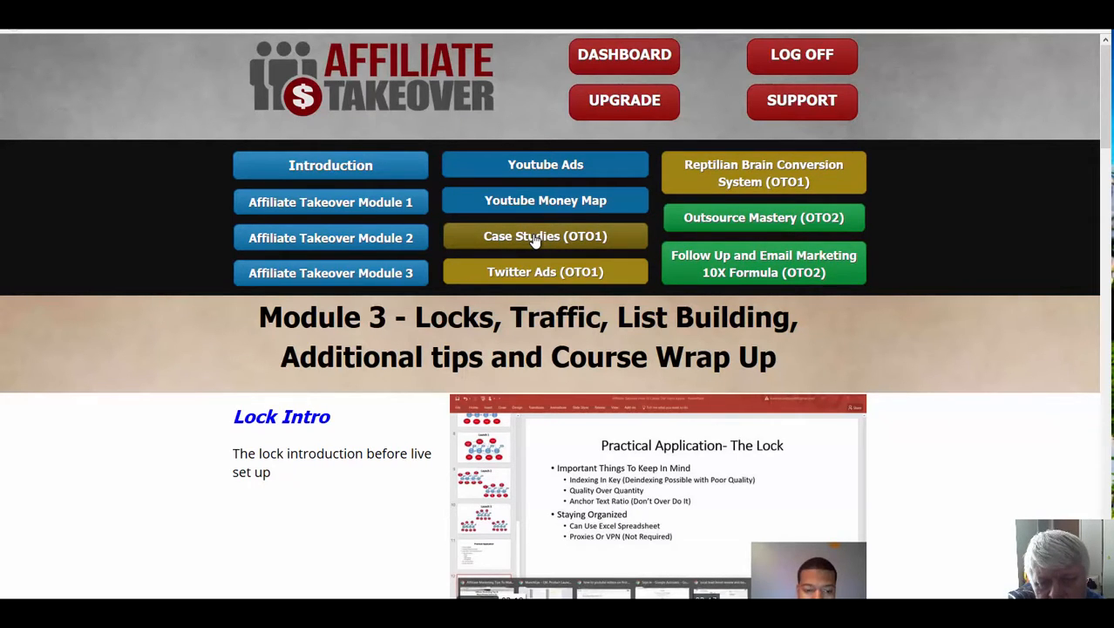
{"action": "mouse_move", "coordinate": [545, 271]}
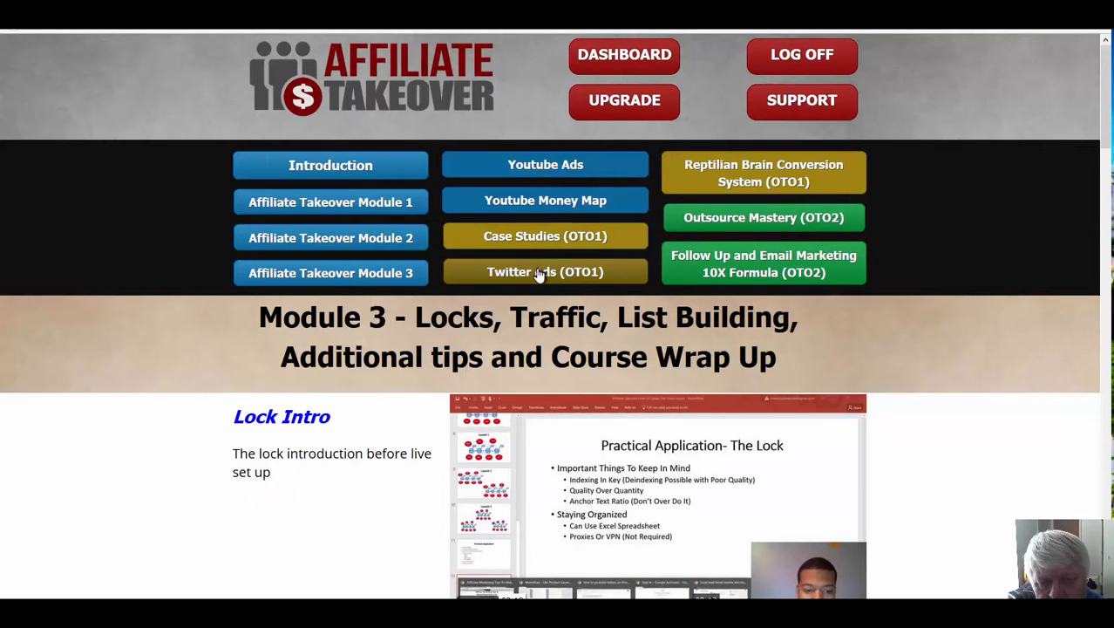
{"action": "mouse_move", "coordinate": [764, 173]}
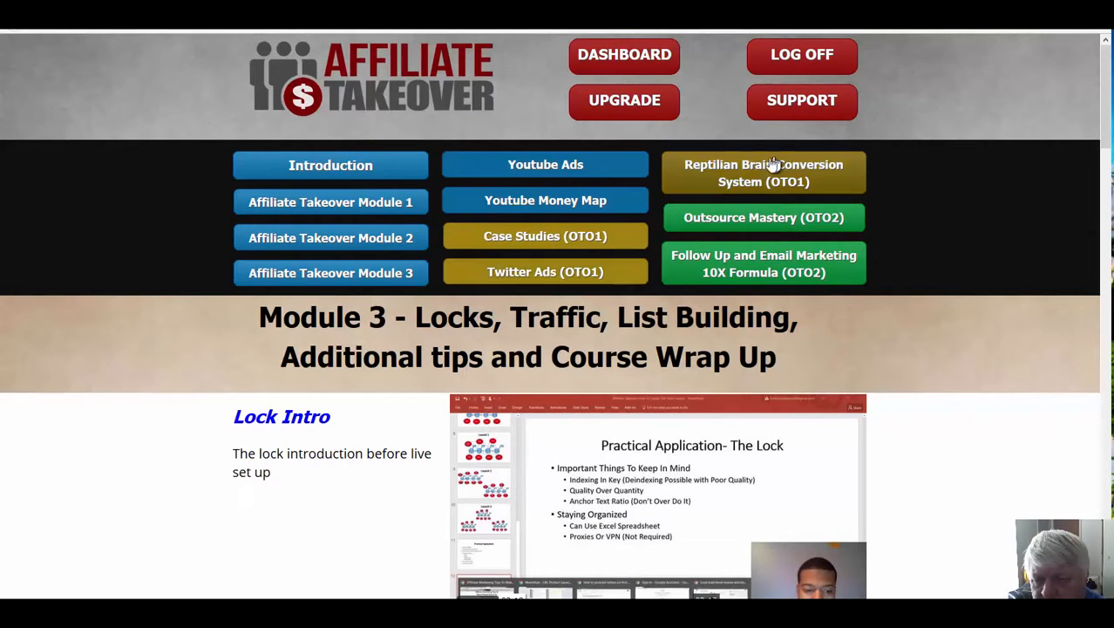
{"action": "mouse_move", "coordinate": [754, 185]}
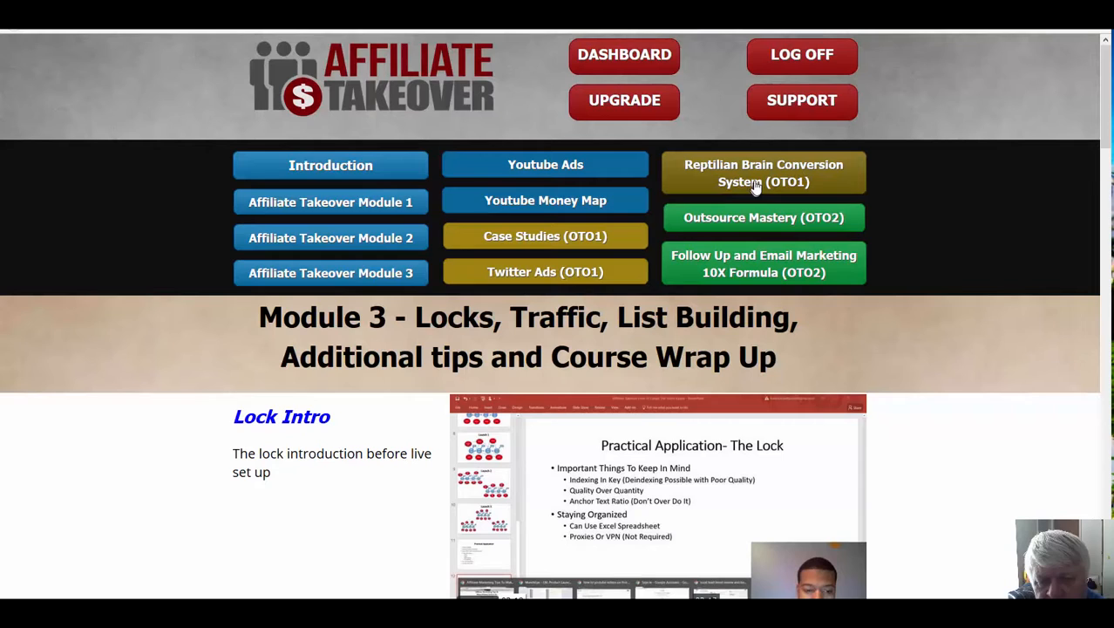
{"action": "mouse_move", "coordinate": [737, 177]}
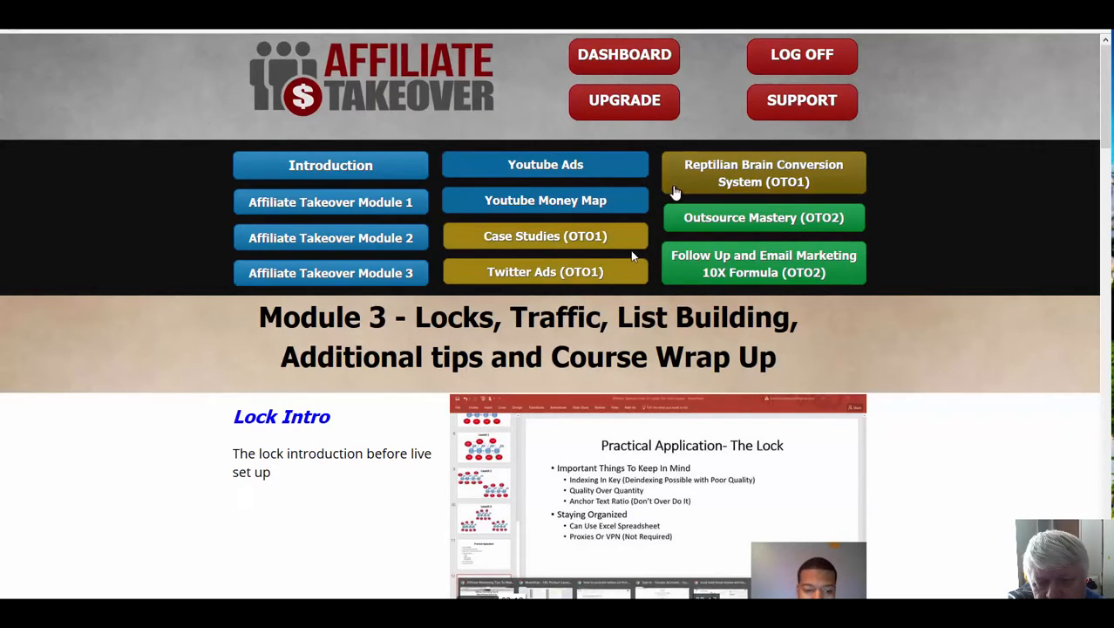
{"action": "mouse_move", "coordinate": [509, 279]}
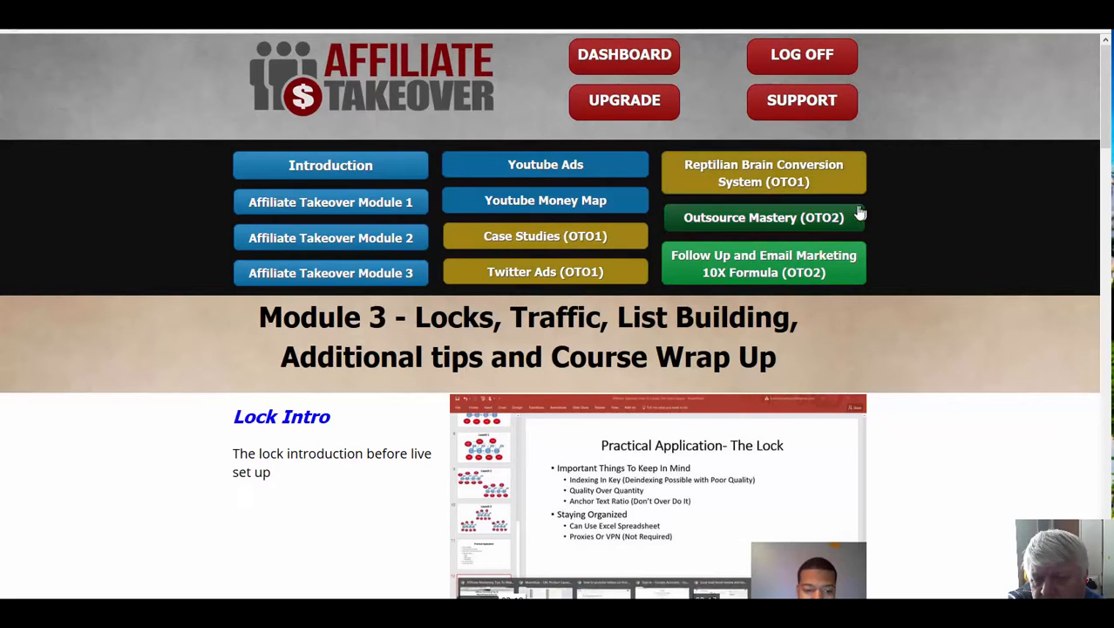
{"action": "mouse_move", "coordinate": [723, 228]}
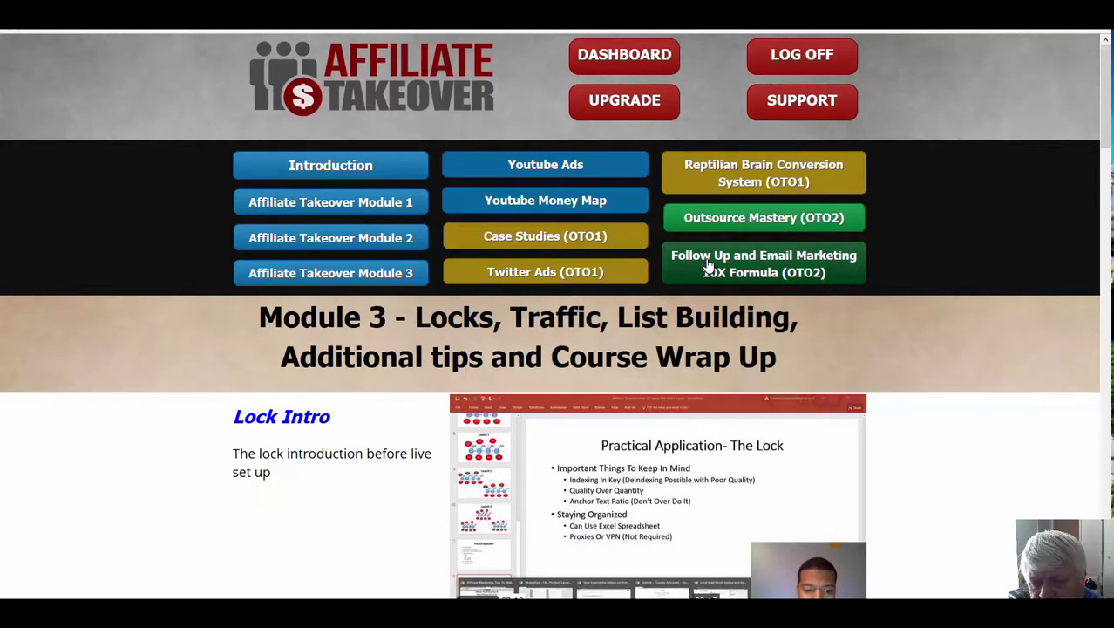
{"action": "mouse_move", "coordinate": [741, 274]}
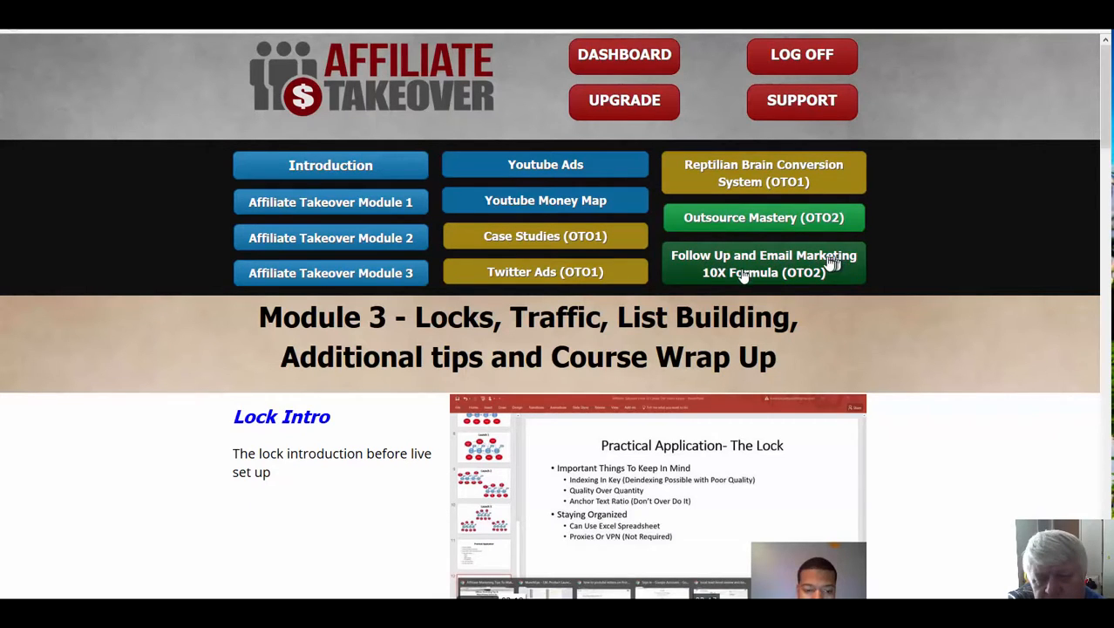
{"action": "mouse_move", "coordinate": [907, 273]}
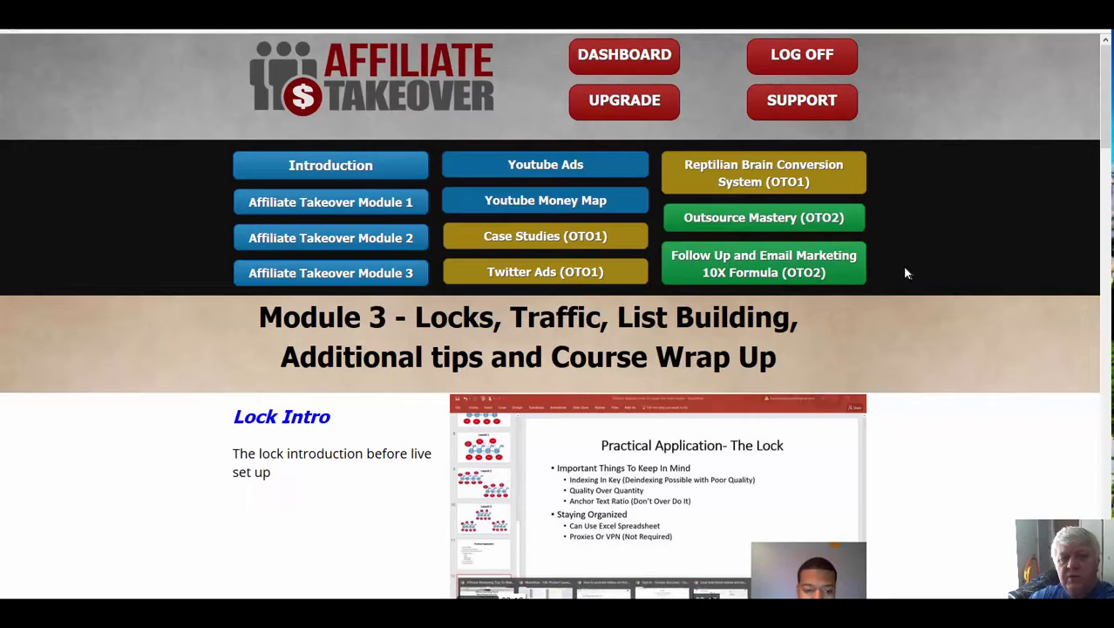